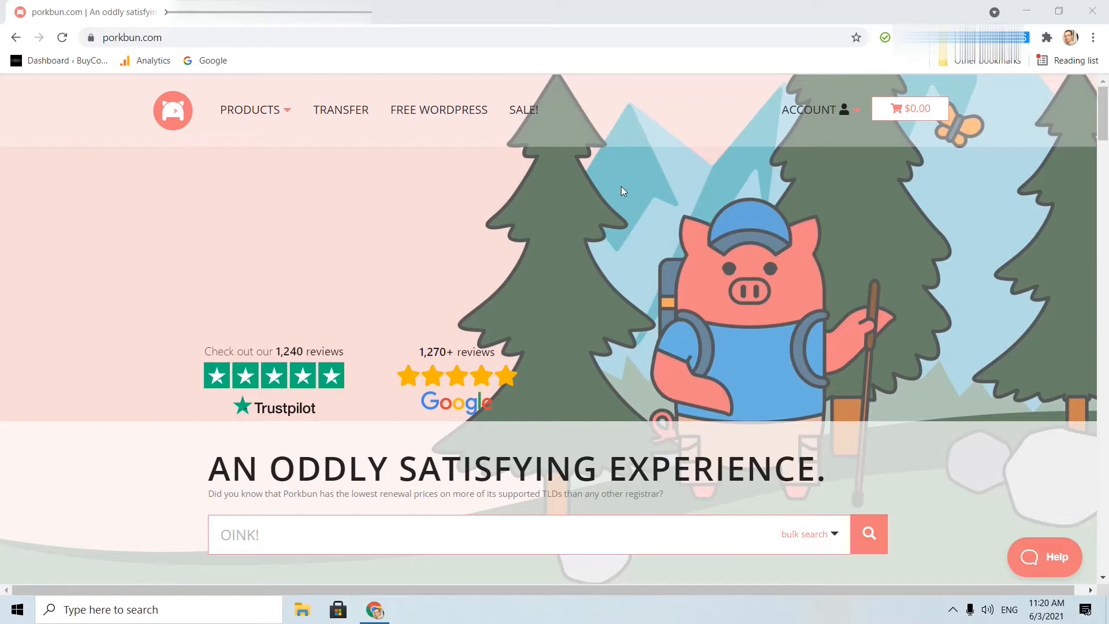
{"action": "mouse_move", "coordinate": [833, 117]}
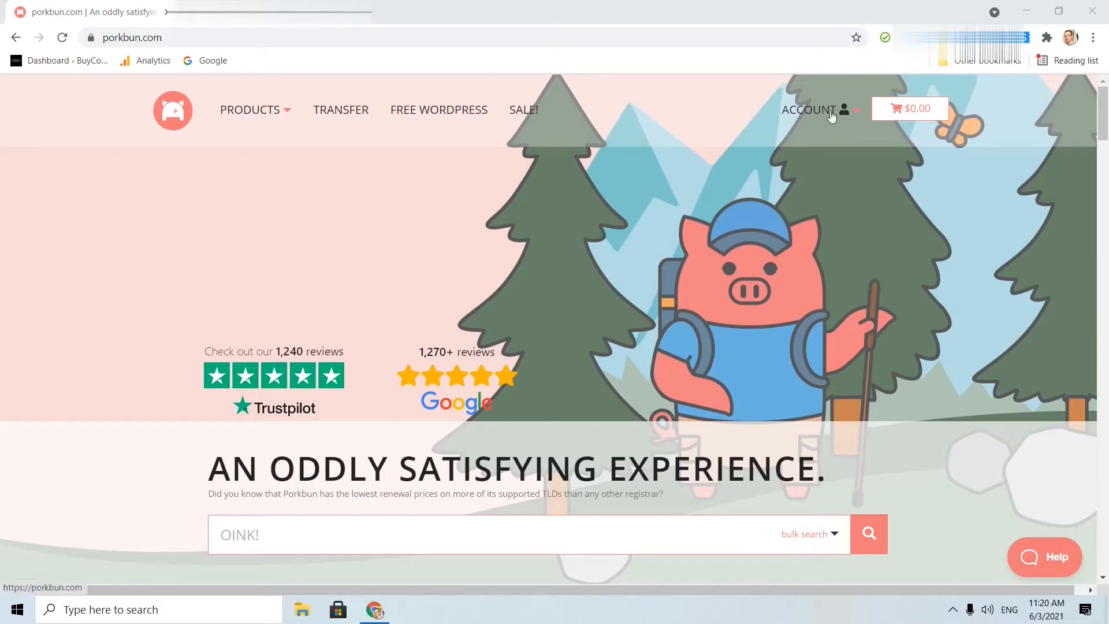
Step: From the Account menu, go to Domain Management and expand the second domain's details
{"action": "left_click", "coordinate": [810, 110]}
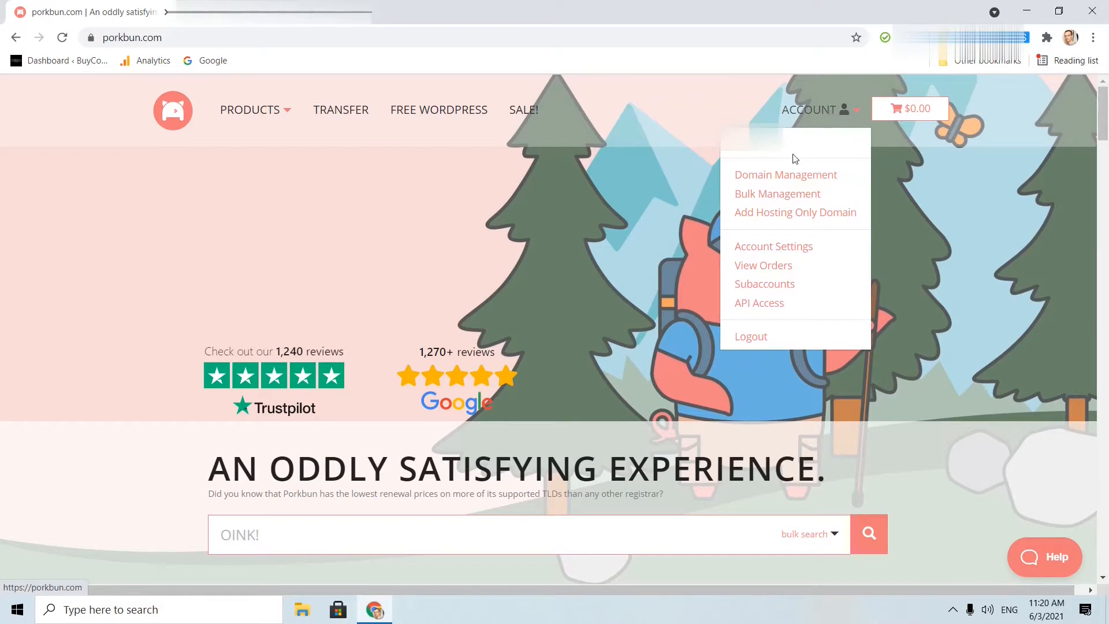
{"action": "left_click", "coordinate": [785, 175]}
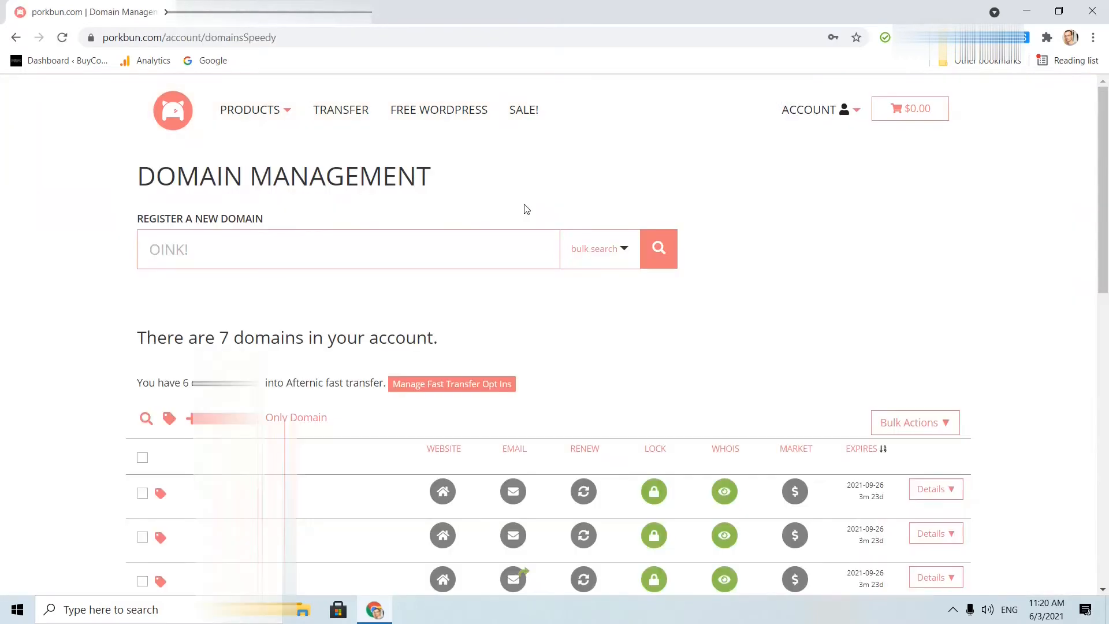
{"action": "scroll", "scroll_direction": "down", "scroll_amount": 3}
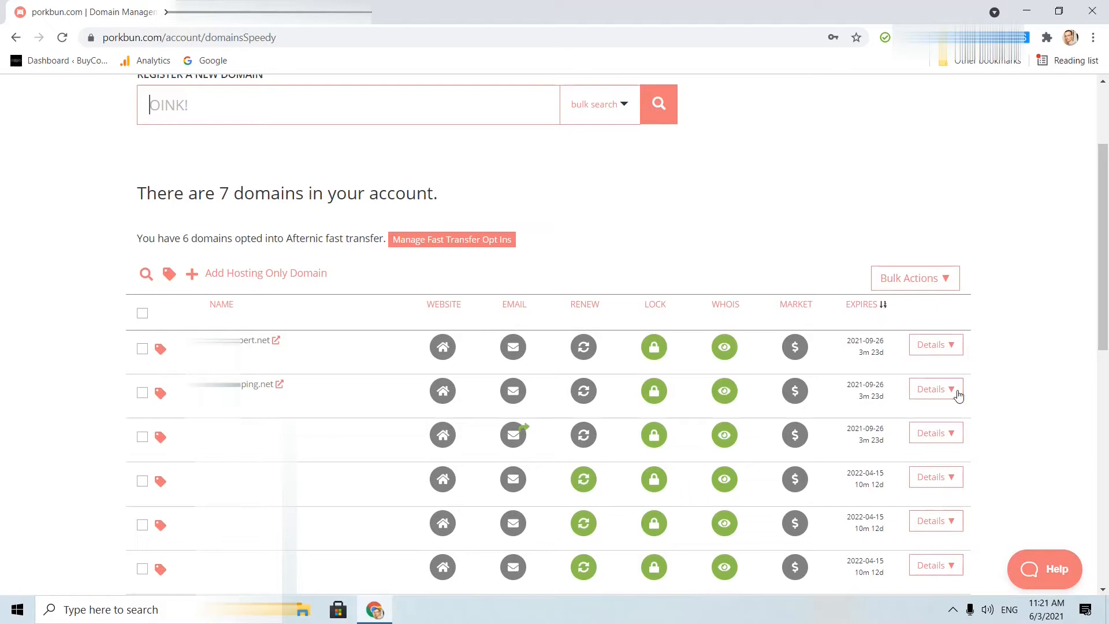
{"action": "left_click", "coordinate": [935, 389]}
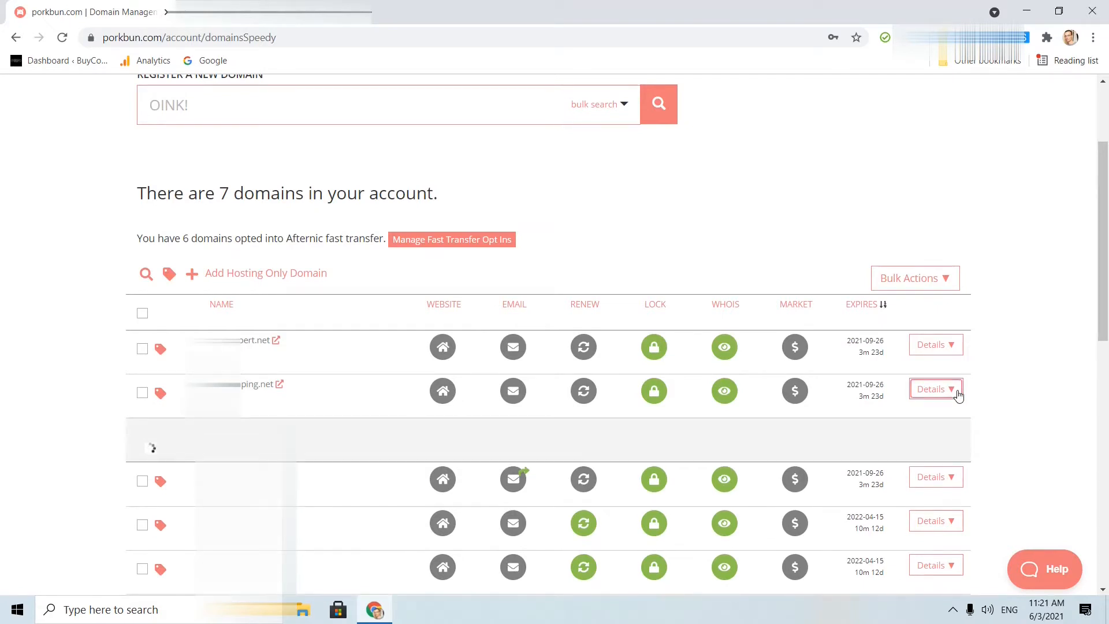
Step: Show the second domain's Details panel with its DNS records and nameservers
{"action": "left_click", "coordinate": [935, 388]}
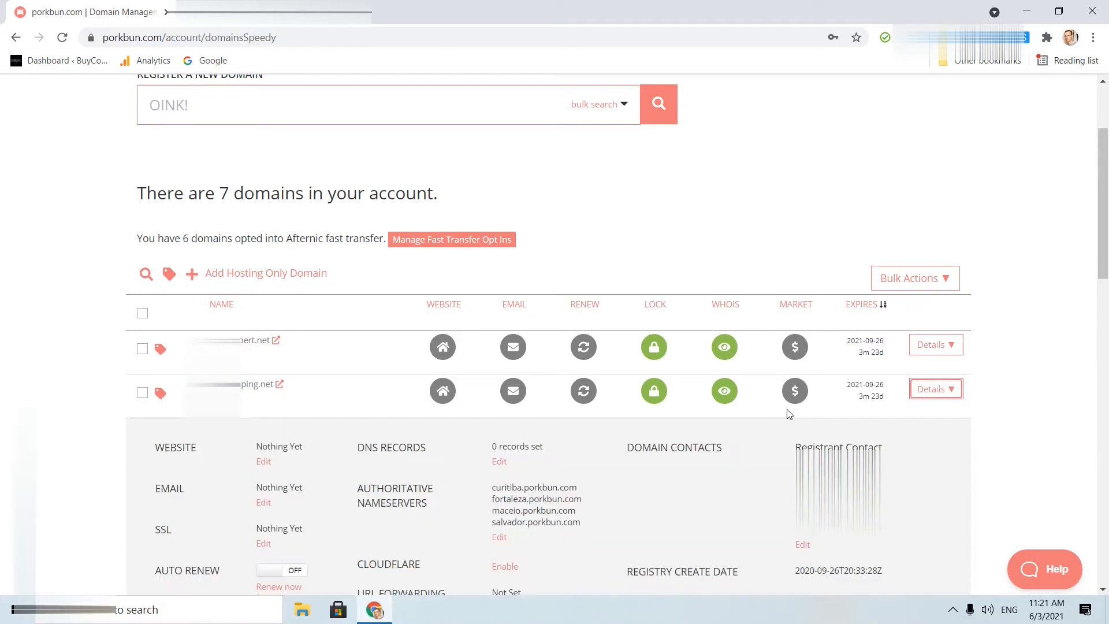
{"action": "mouse_move", "coordinate": [369, 485]}
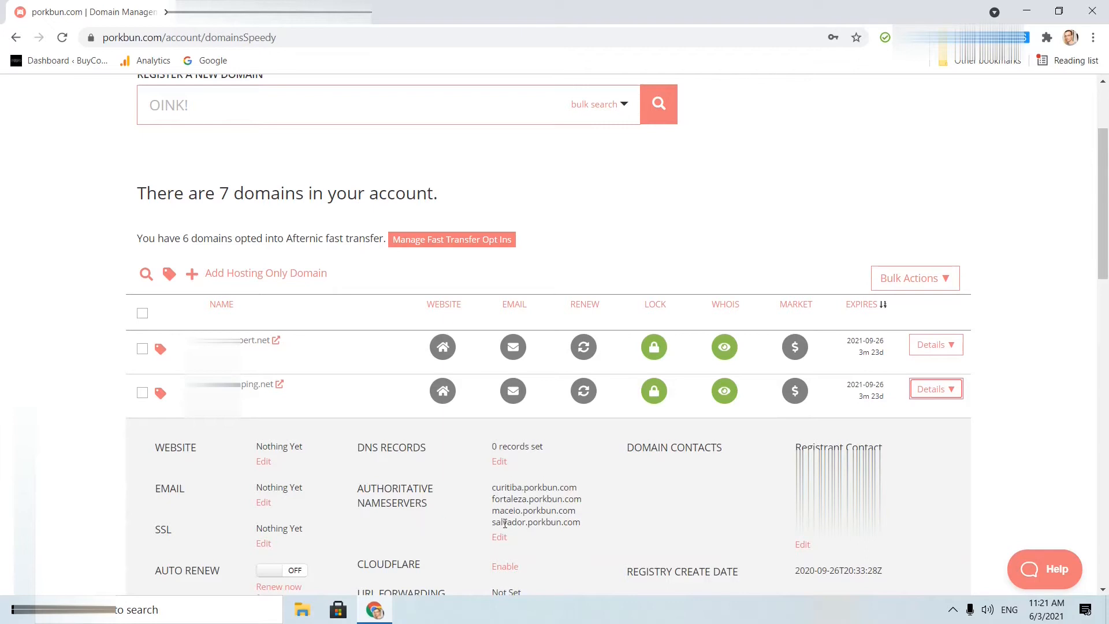
Step: Replace the authoritative nameservers with ns1.dan.com and ns2.dan.com and submit
{"action": "left_click", "coordinate": [498, 536]}
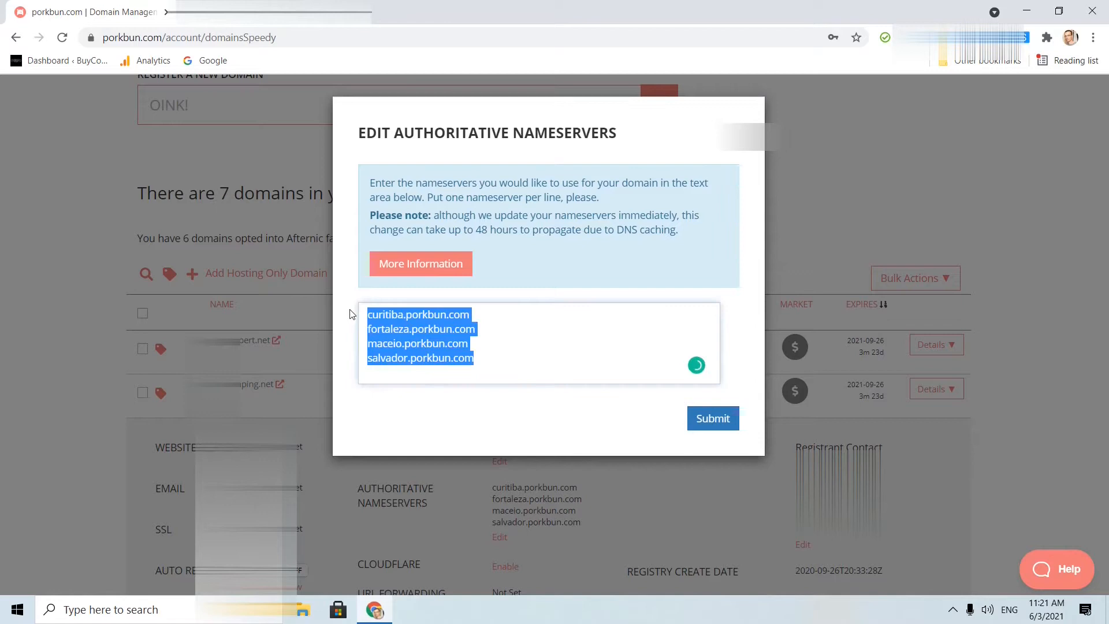
{"action": "type", "text": "ns1.dan.com"}
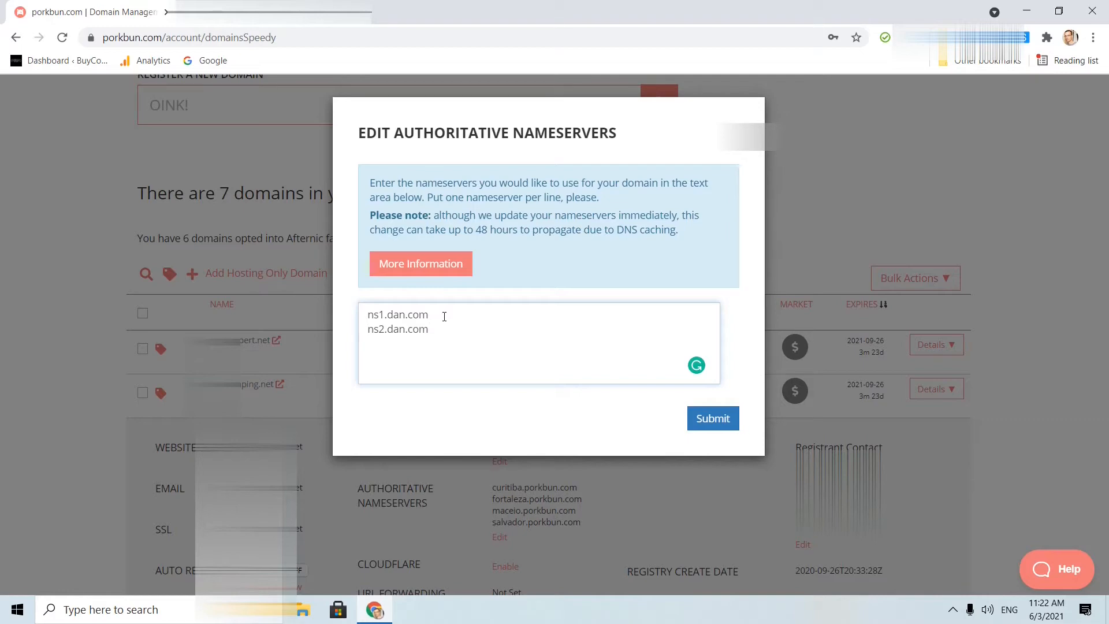
{"action": "mouse_move", "coordinate": [683, 407]}
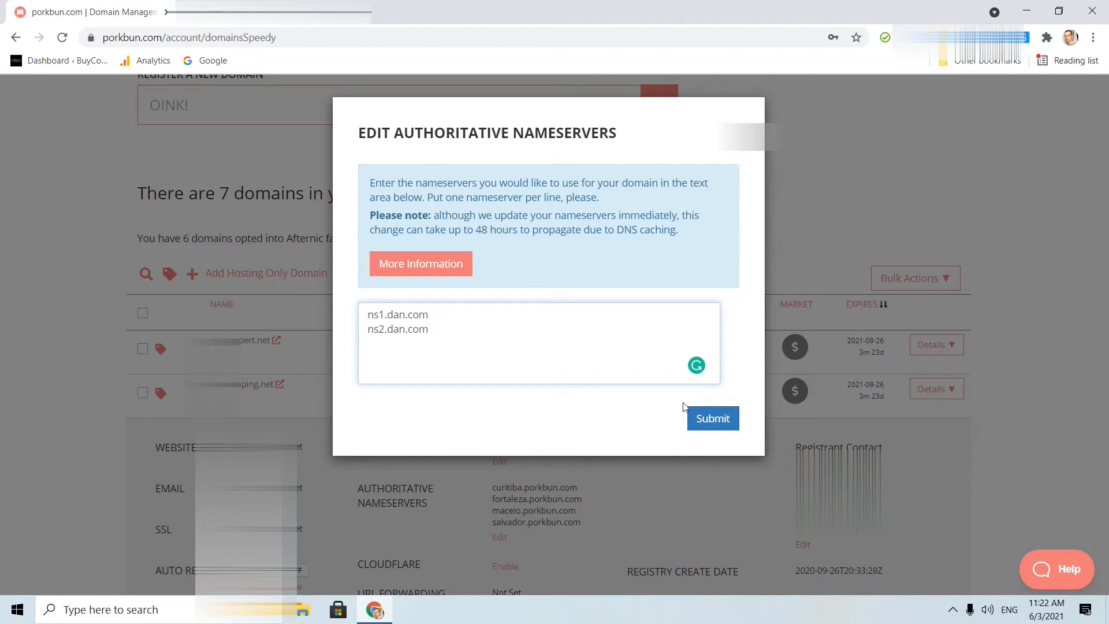
{"action": "left_click", "coordinate": [712, 418]}
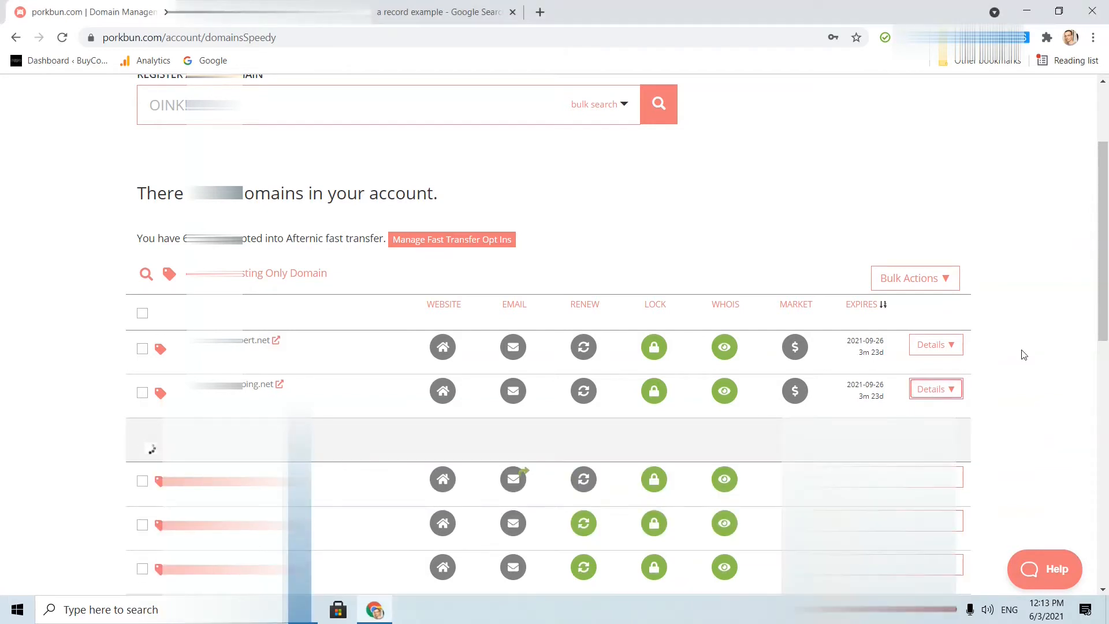
Step: Expand the second domain's details again
{"action": "left_click", "coordinate": [934, 389]}
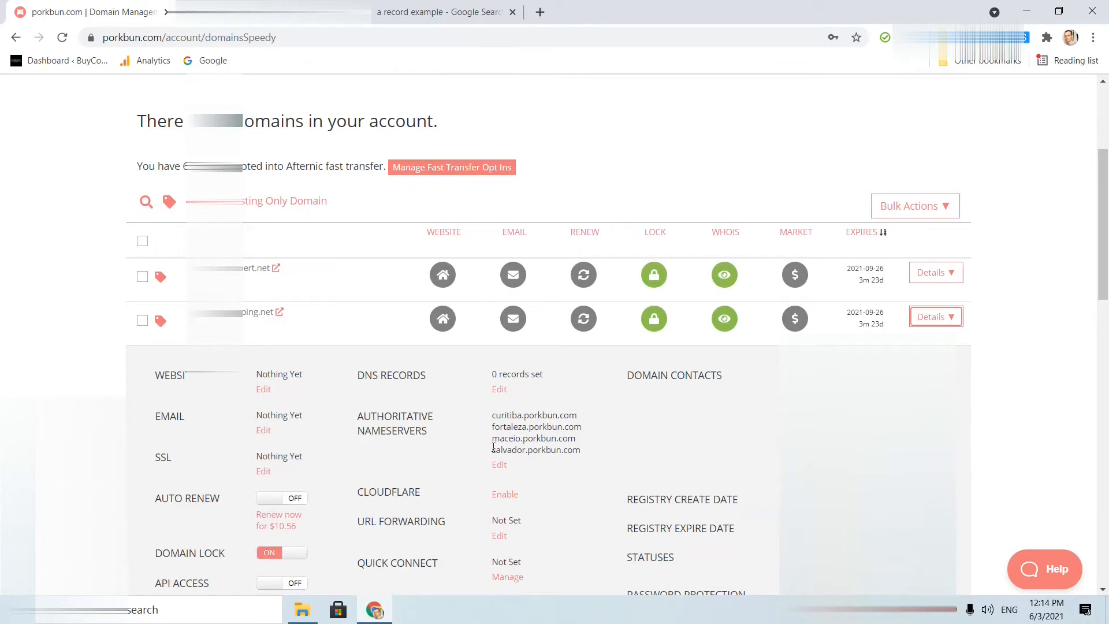
{"action": "mouse_move", "coordinate": [442, 436]}
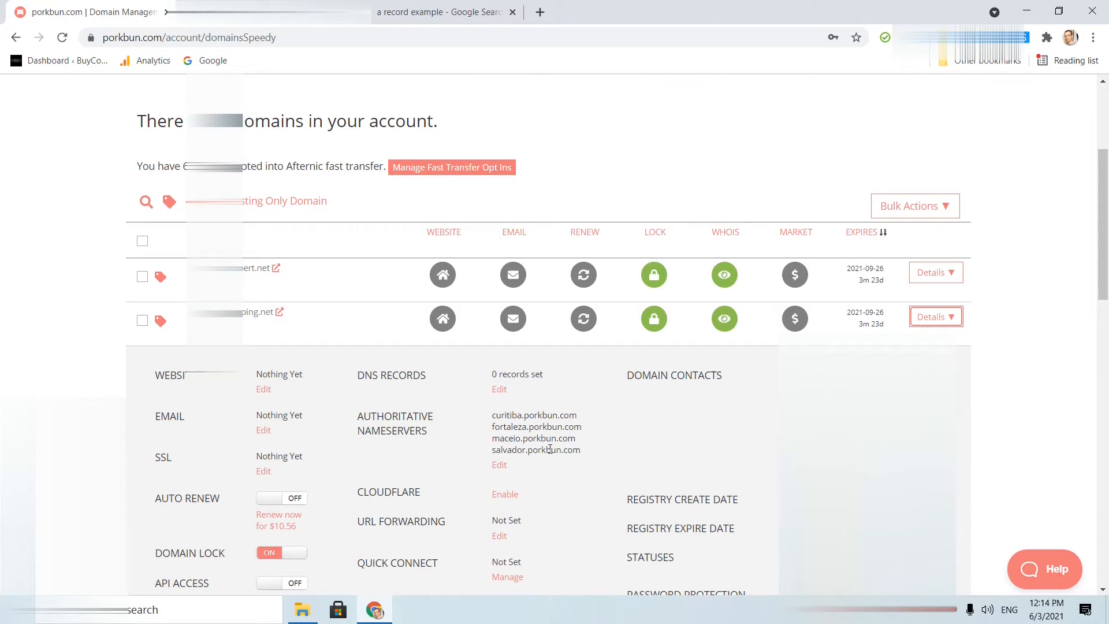
{"action": "mouse_move", "coordinate": [501, 394]}
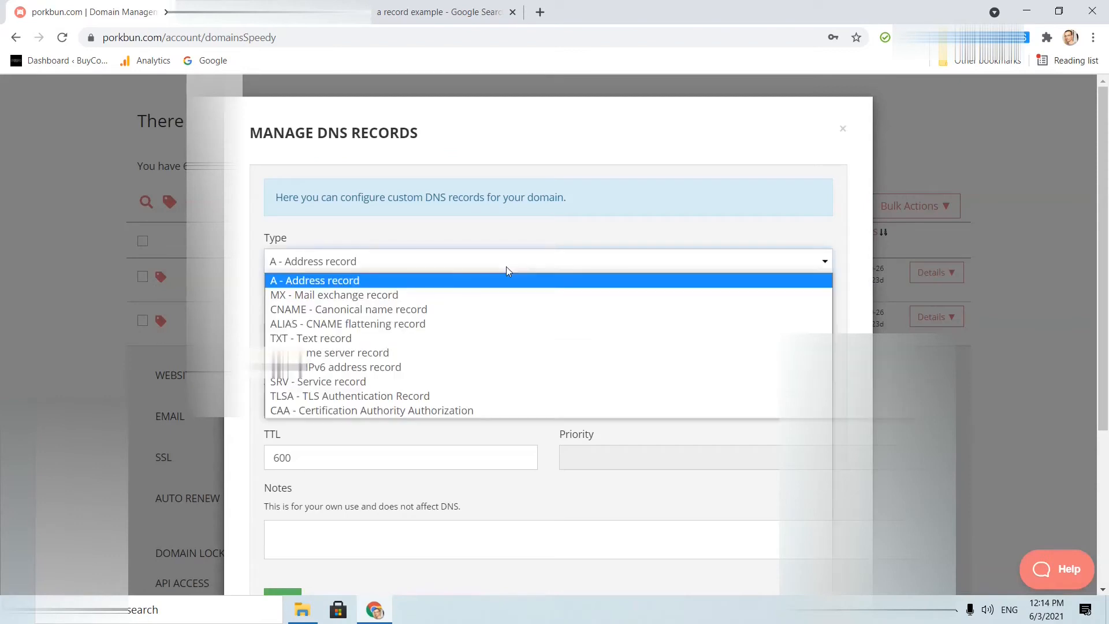
Step: Add an A record for the root domain with answer 74.125.224.147
{"action": "left_click", "coordinate": [315, 280]}
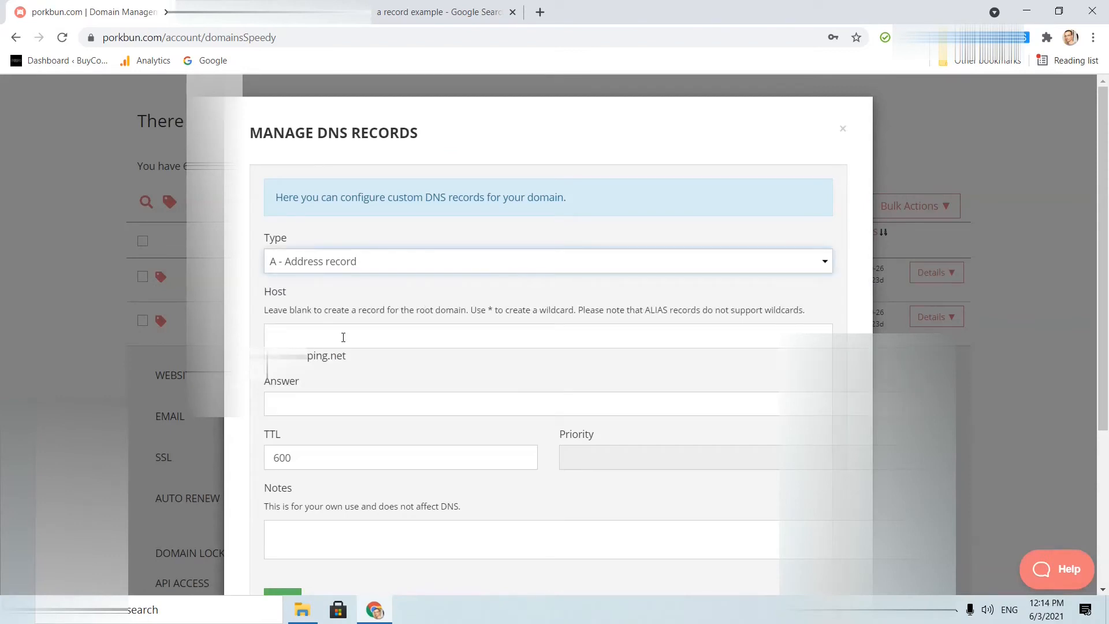
{"action": "mouse_move", "coordinate": [413, 340]}
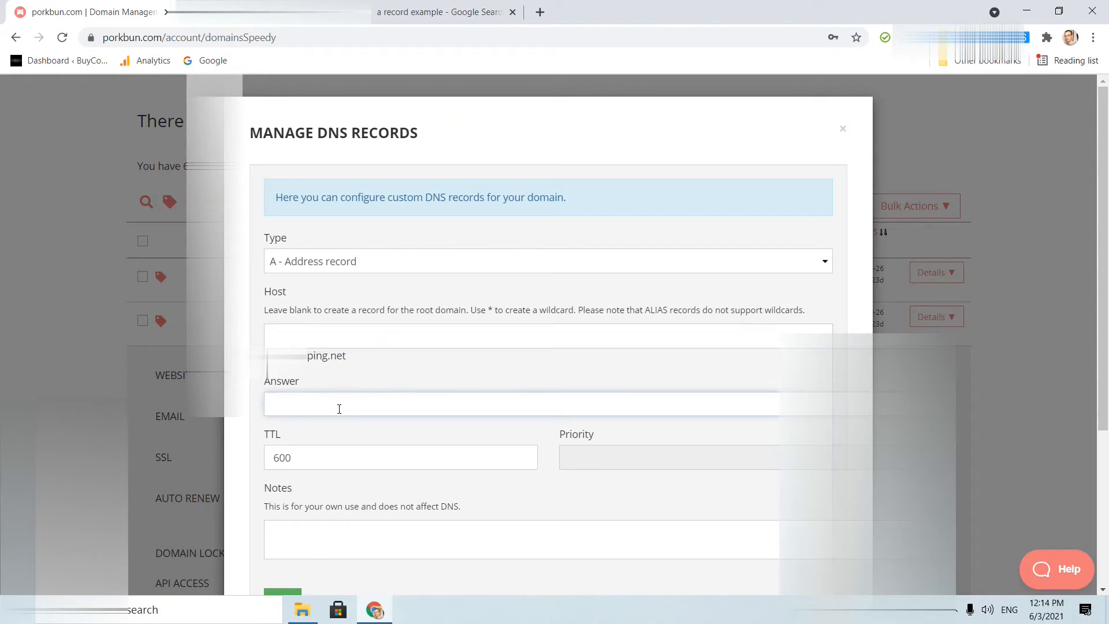
{"action": "type", "text": "74.125.224.147"}
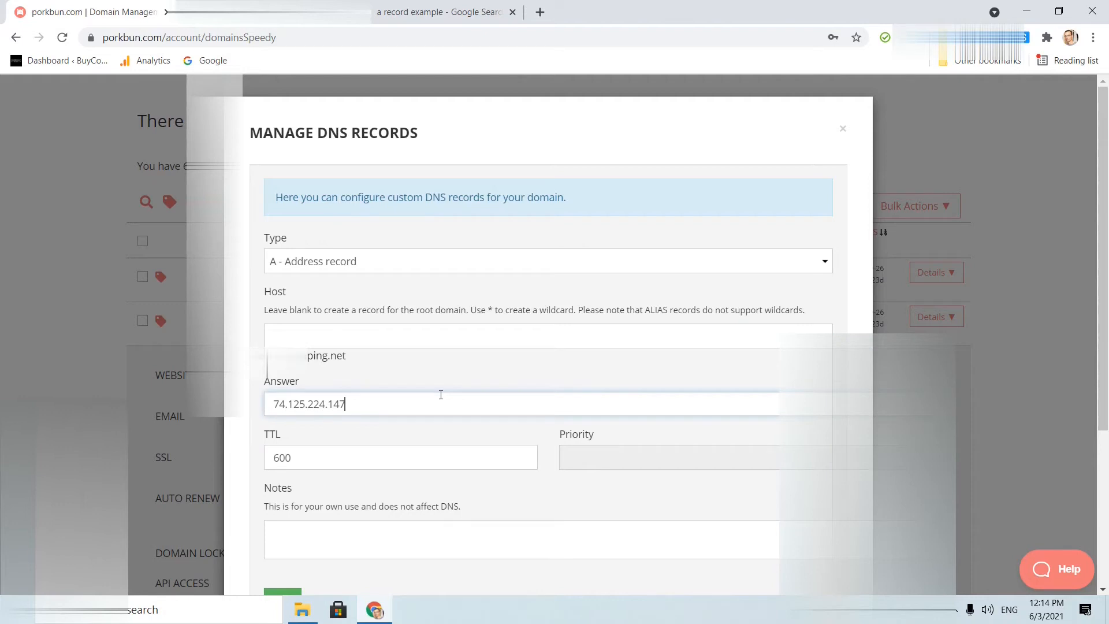
{"action": "scroll", "scroll_direction": "down", "scroll_amount": 3}
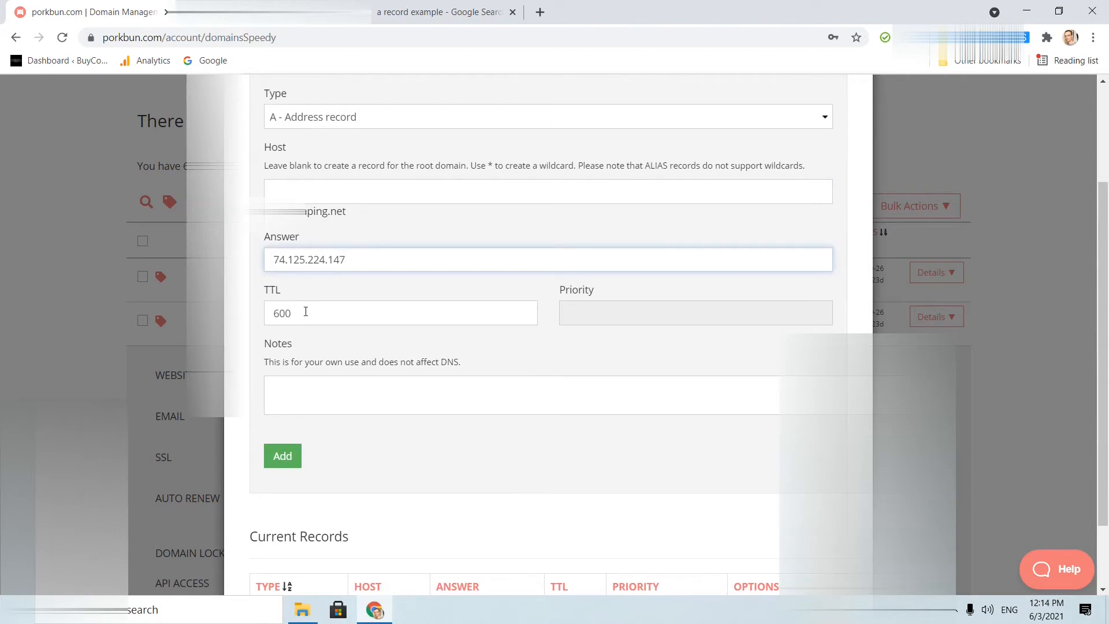
{"action": "mouse_move", "coordinate": [330, 307]}
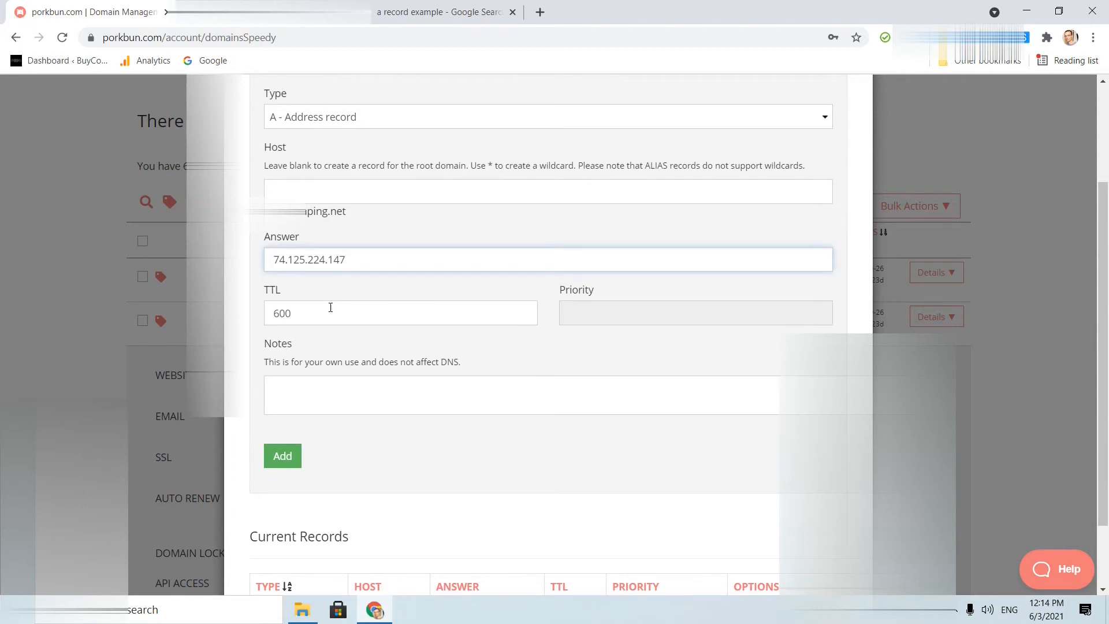
{"action": "left_click", "coordinate": [282, 456]}
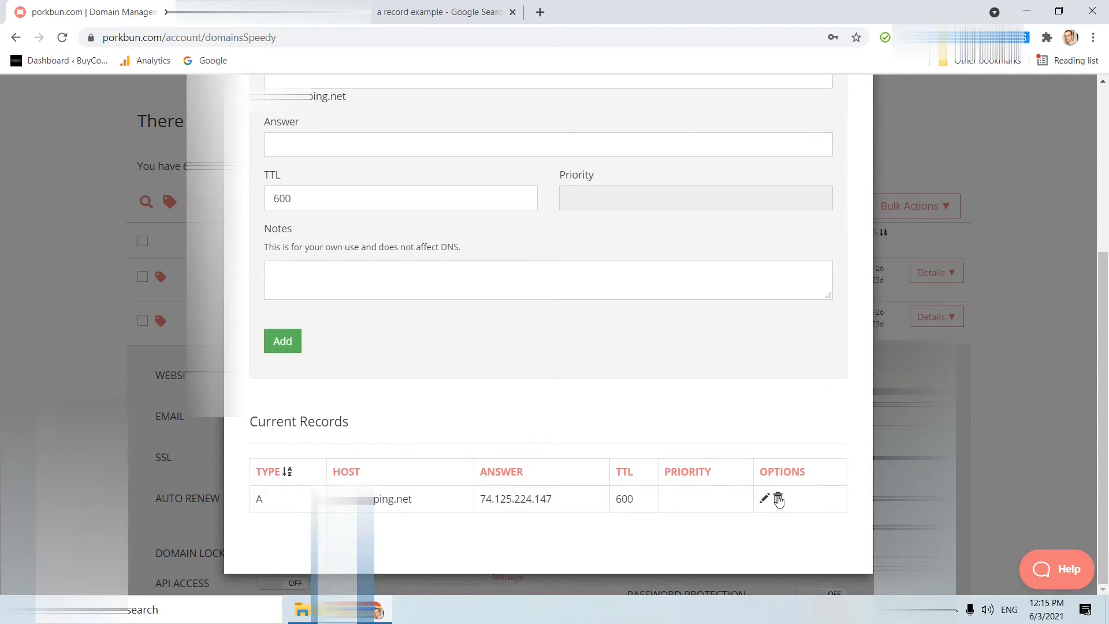
{"action": "mouse_move", "coordinate": [764, 501]}
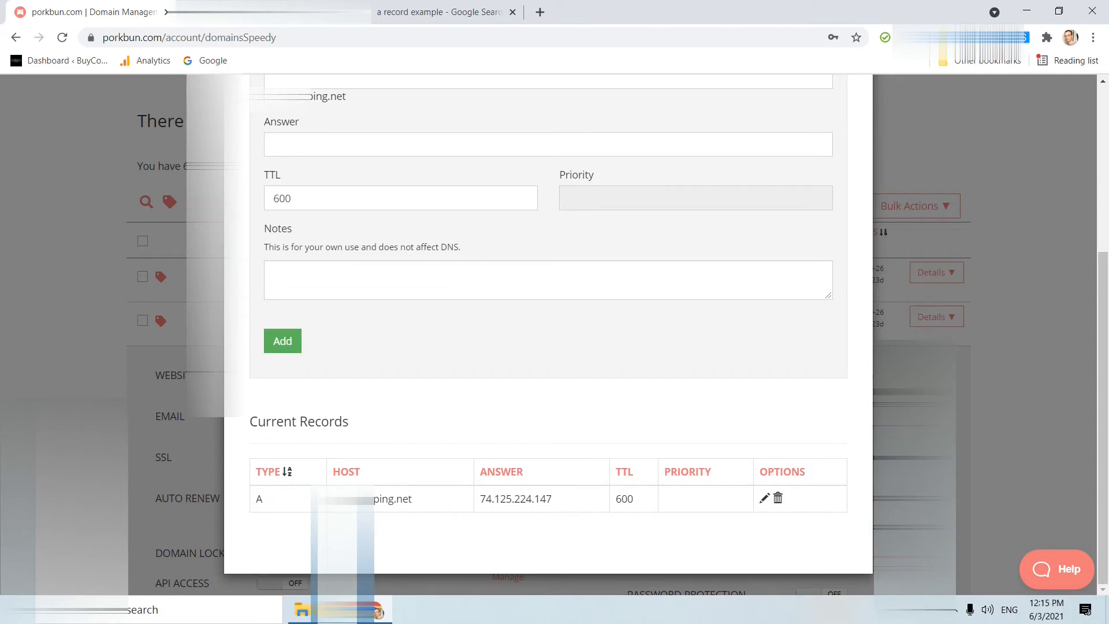
{"action": "mouse_move", "coordinate": [573, 503]}
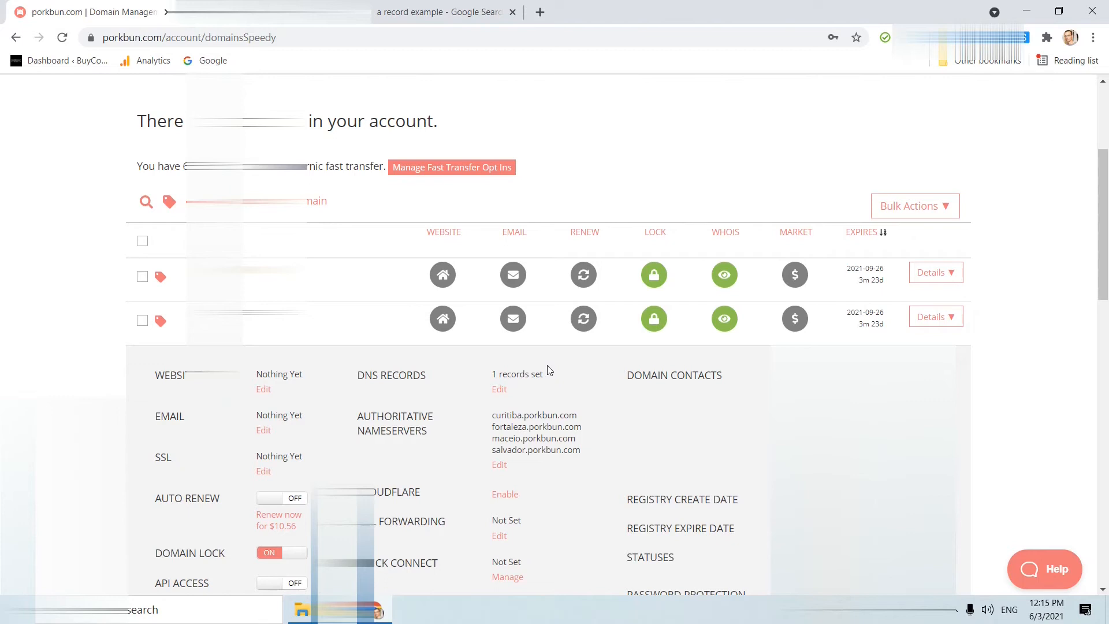
Step: Add a CNAME record pointing host www to shops.myshopify.com
{"action": "left_click", "coordinate": [499, 388]}
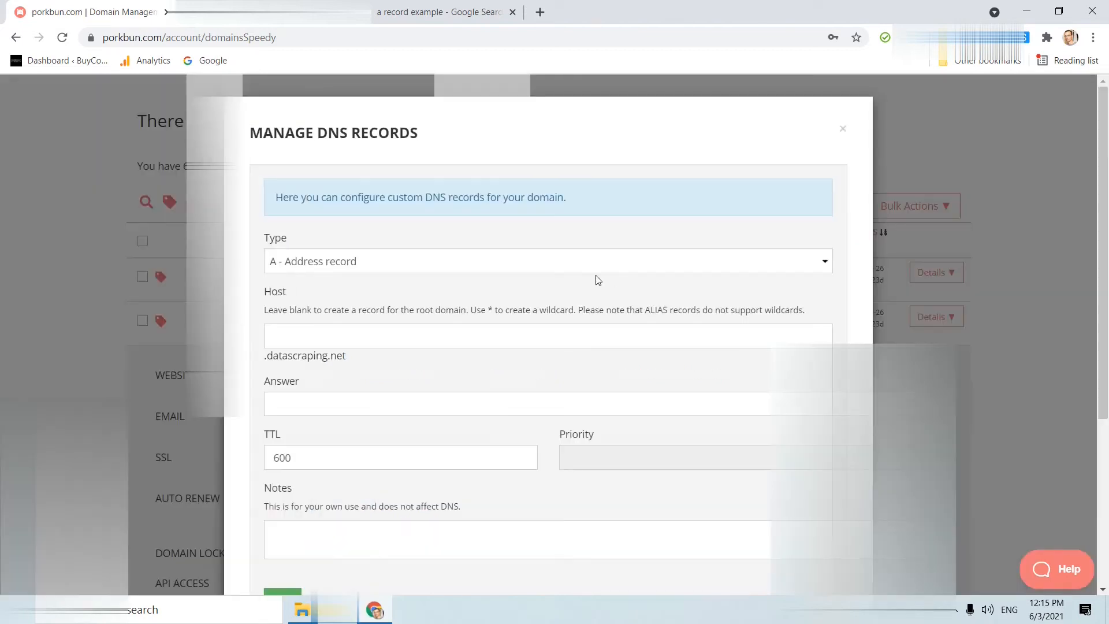
{"action": "left_click", "coordinate": [547, 260]}
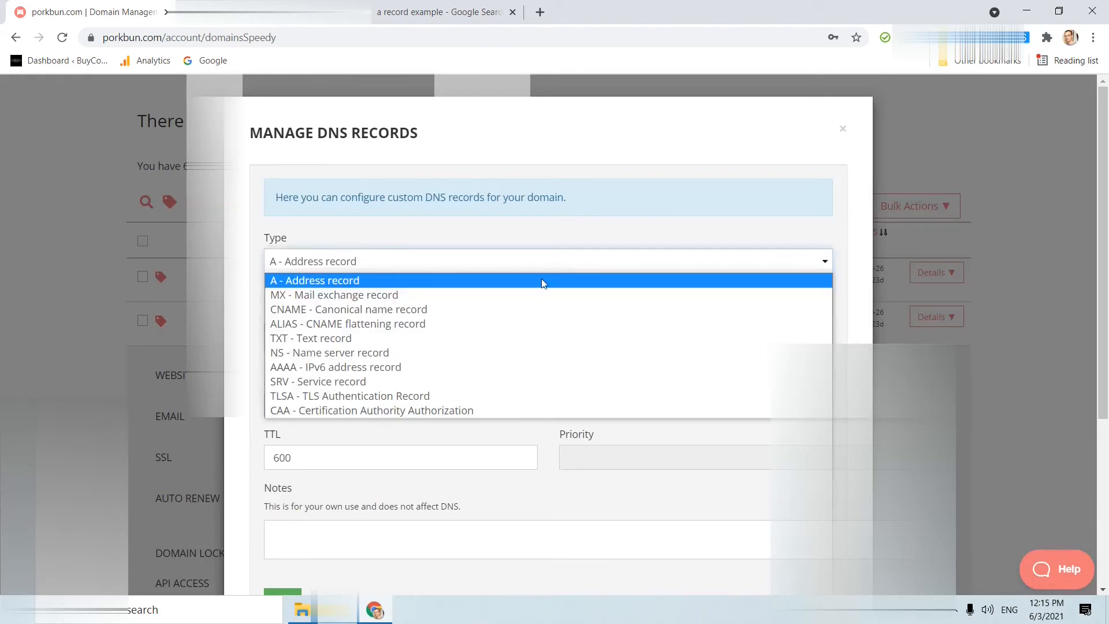
{"action": "mouse_move", "coordinate": [526, 309]}
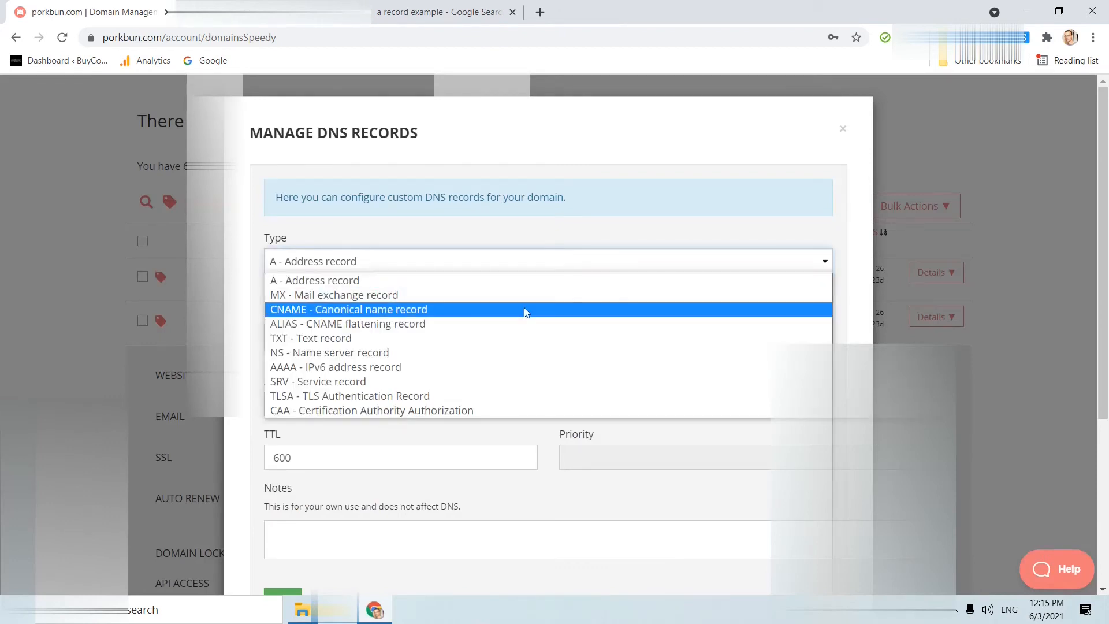
{"action": "left_click", "coordinate": [348, 309]}
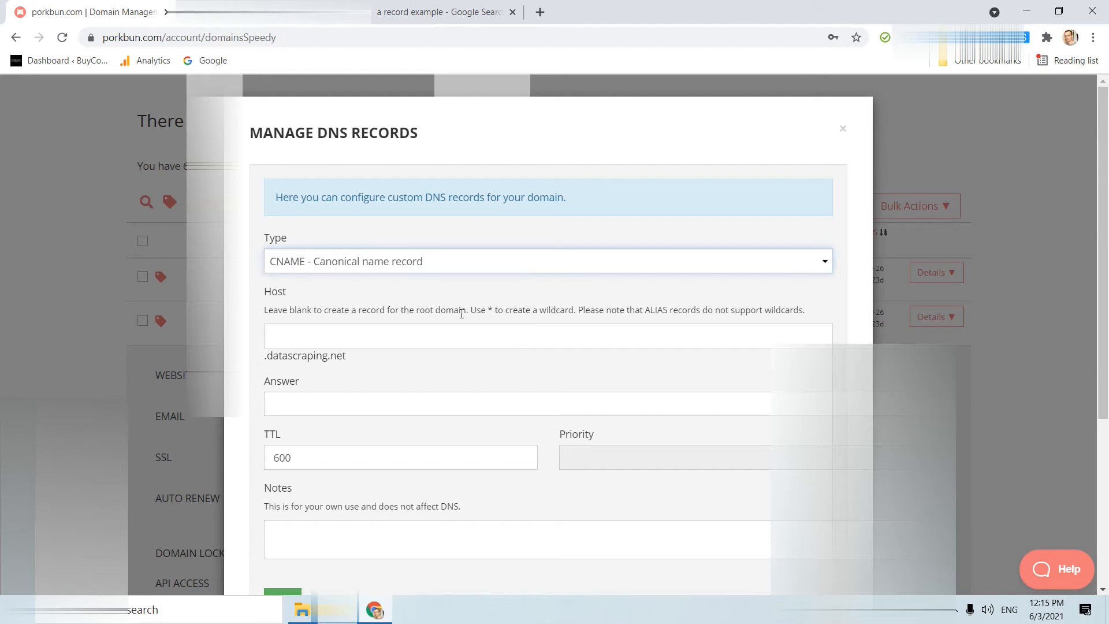
{"action": "mouse_move", "coordinate": [405, 325]}
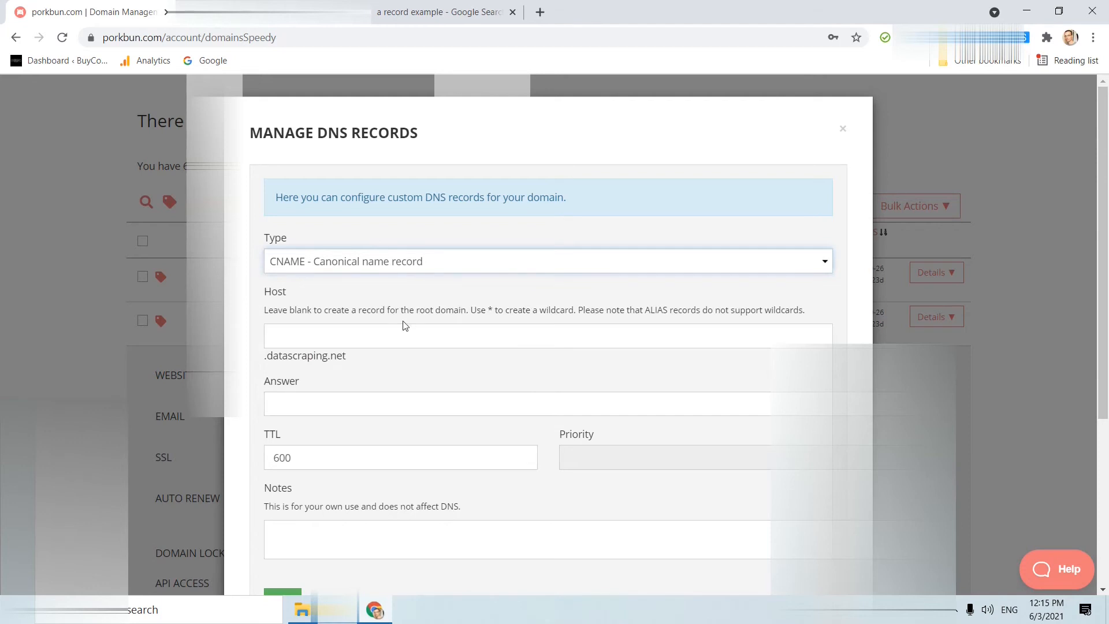
{"action": "left_click", "coordinate": [548, 335]}
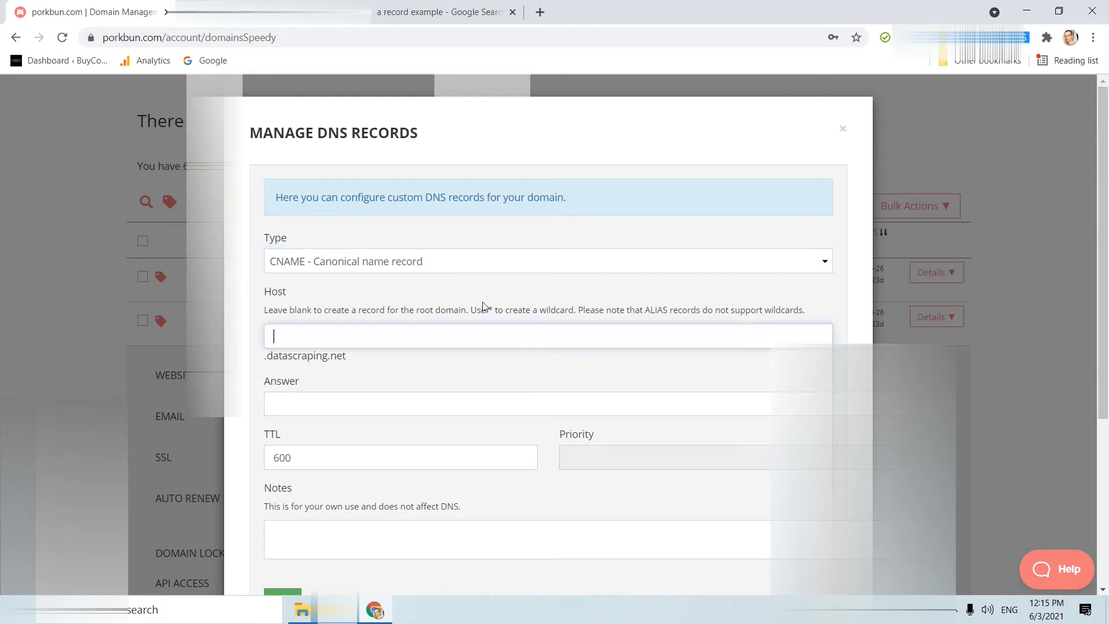
{"action": "type", "text": "www"}
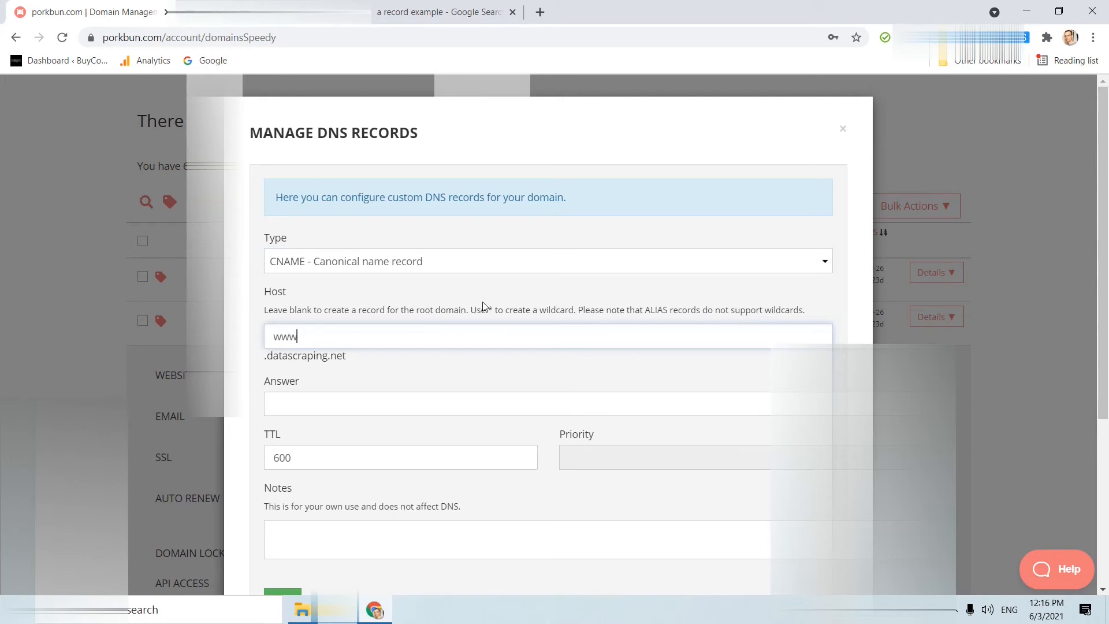
{"action": "type", "text": "shops.myshopify.com"}
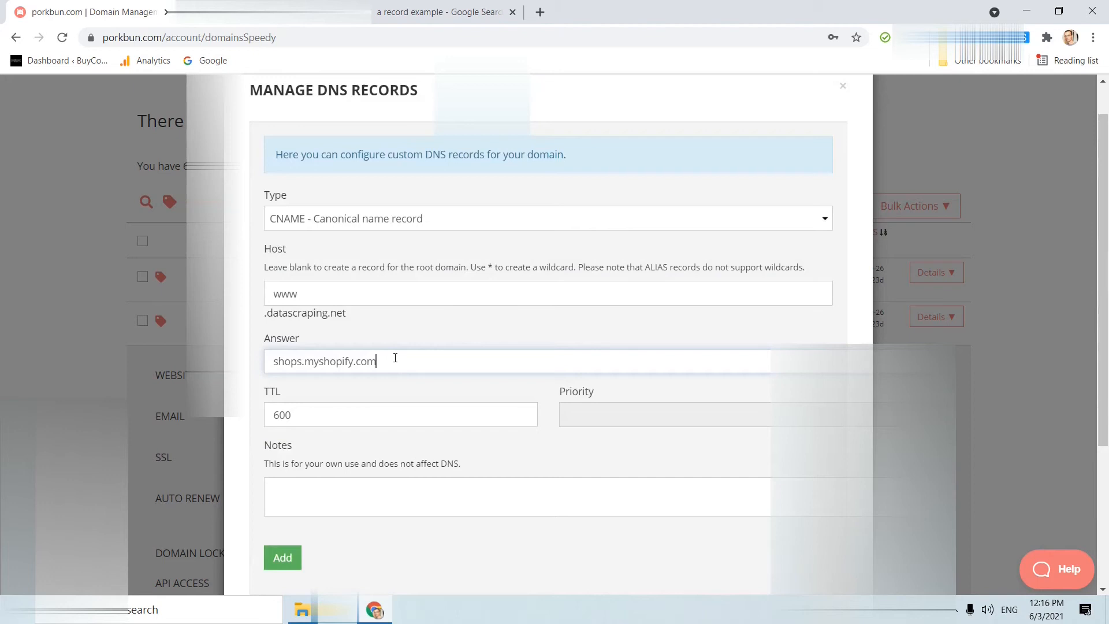
{"action": "mouse_move", "coordinate": [407, 344]}
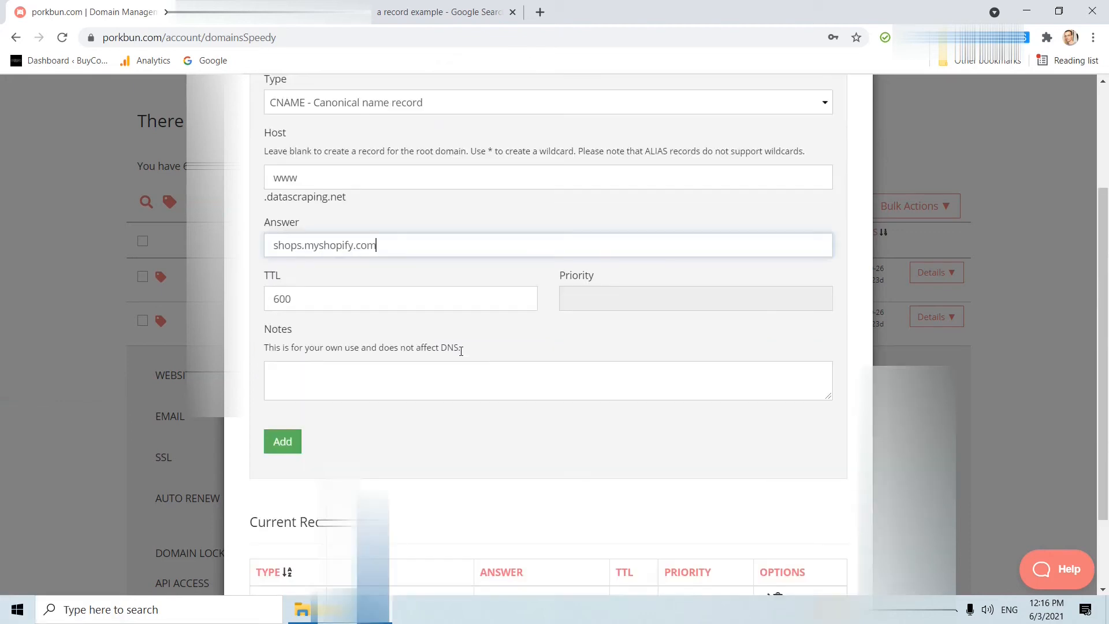
{"action": "left_click", "coordinate": [282, 442]}
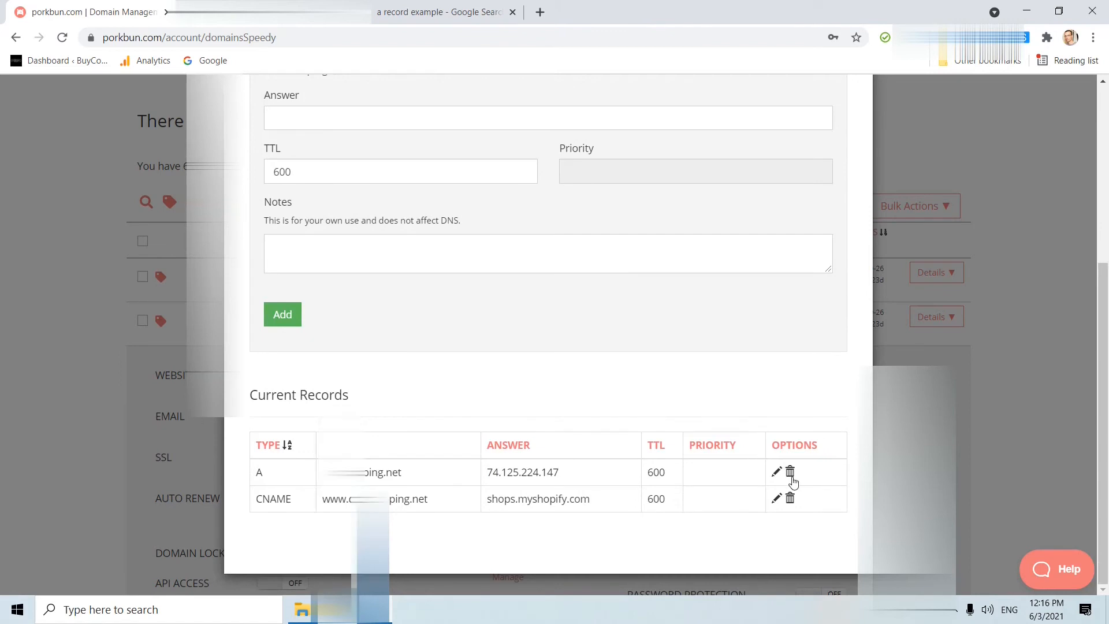
{"action": "mouse_move", "coordinate": [705, 383]}
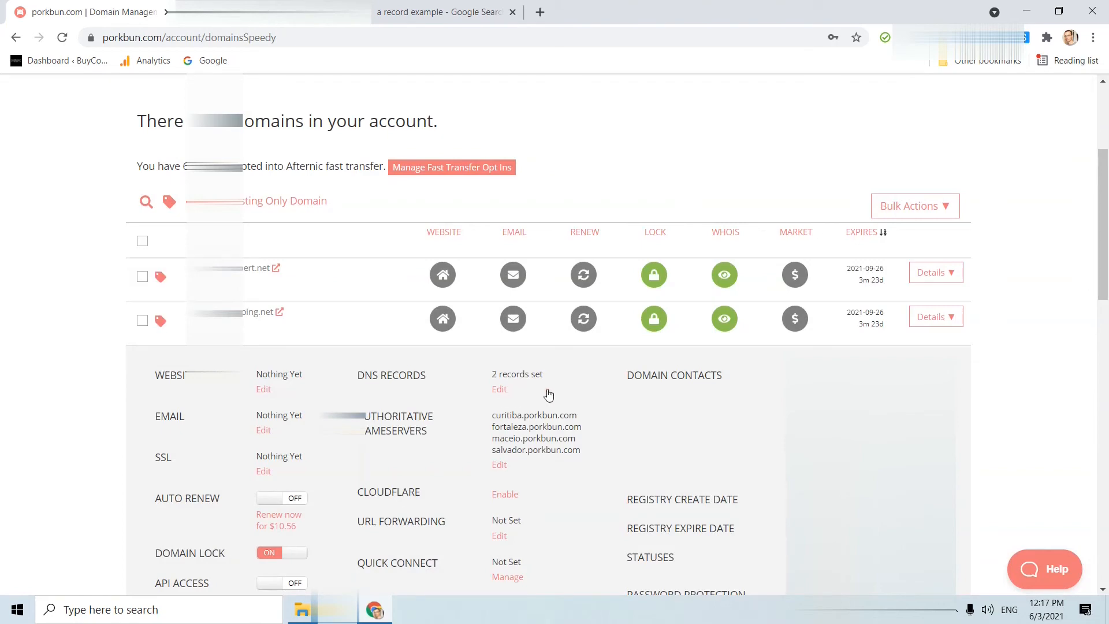
{"action": "left_click", "coordinate": [499, 389]}
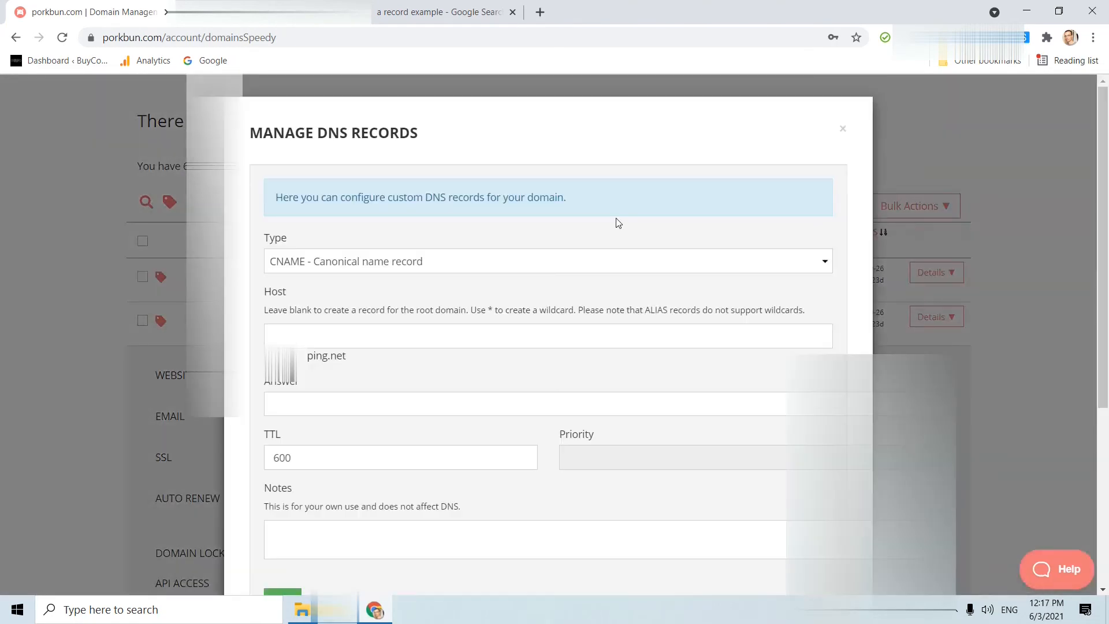
Step: Add an MX record for the root domain with answer ASPMX.L.GOOGLE.COM
{"action": "left_click", "coordinate": [548, 261]}
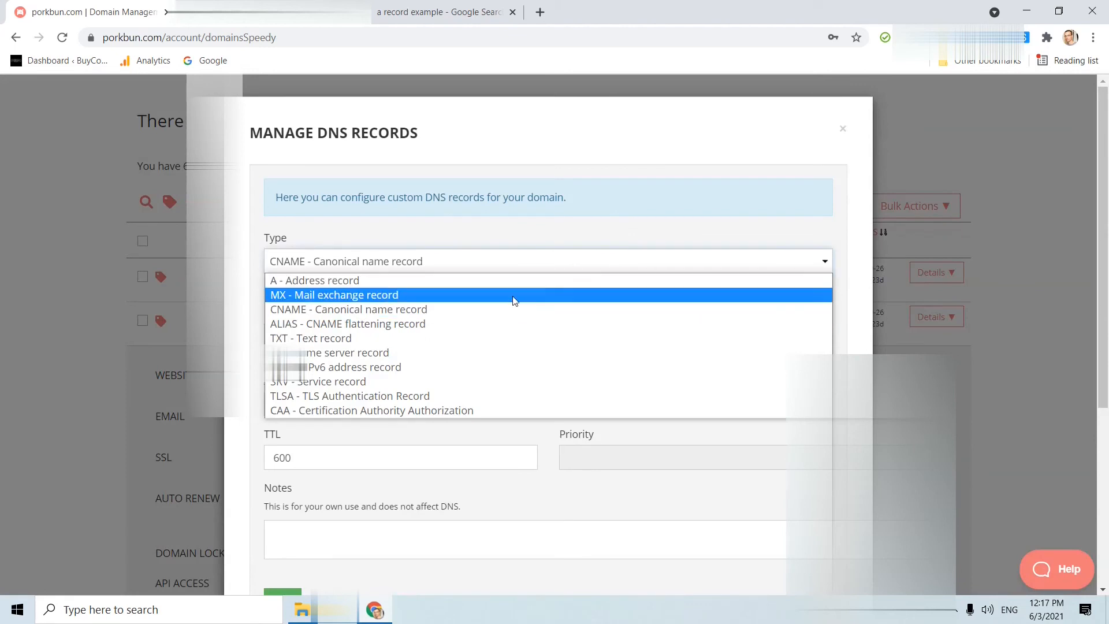
{"action": "left_click", "coordinate": [333, 295]}
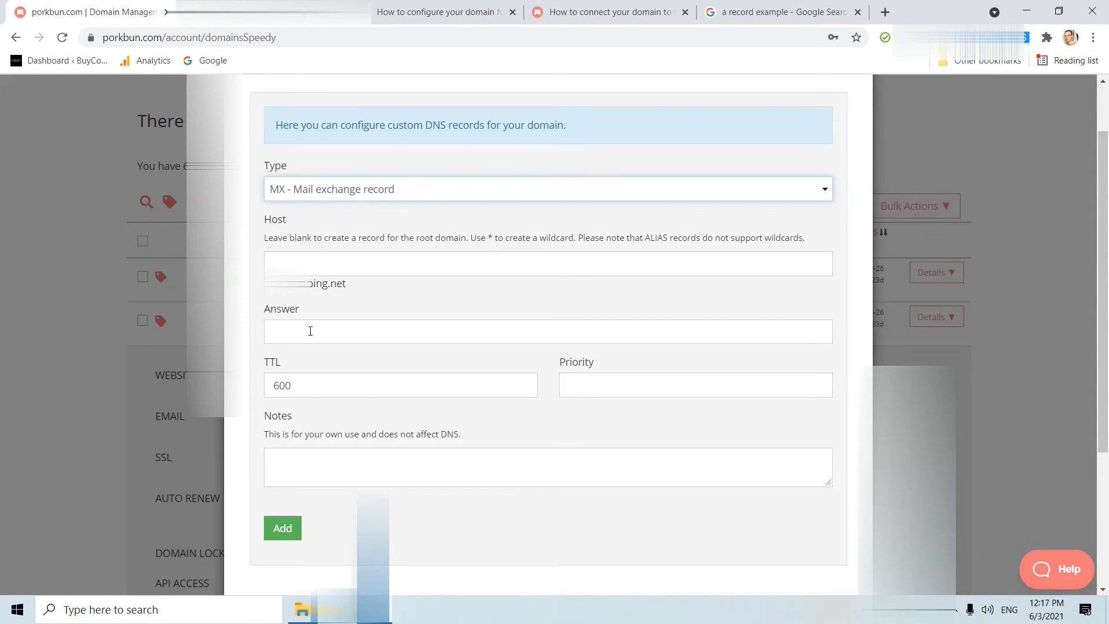
{"action": "left_click", "coordinate": [547, 331]}
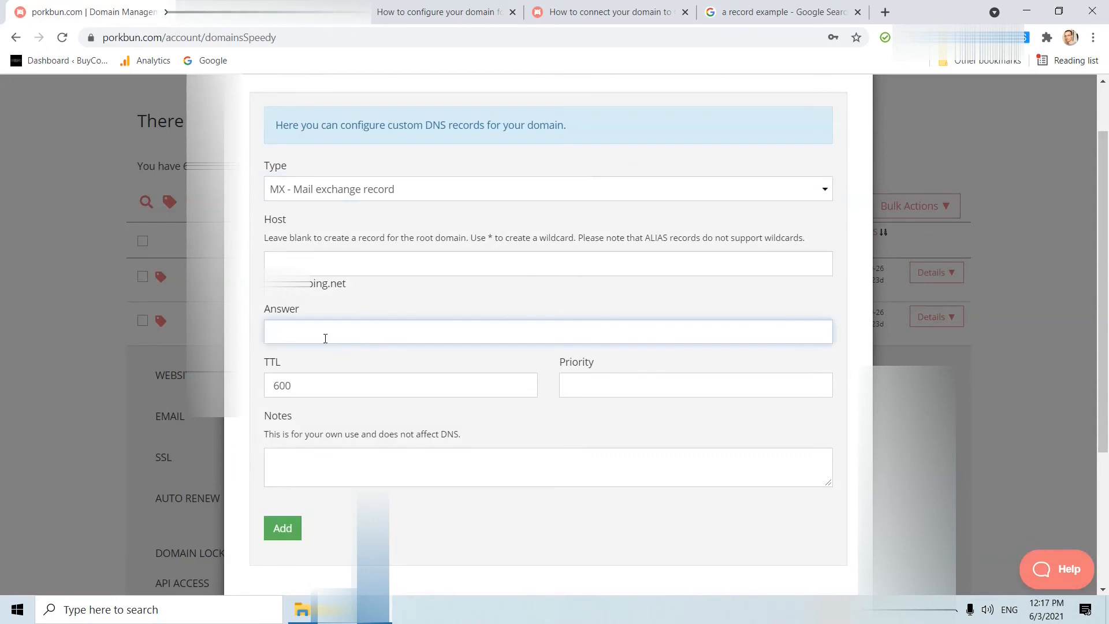
{"action": "type", "text": "ASPMX.L.GOOGLE.COM"}
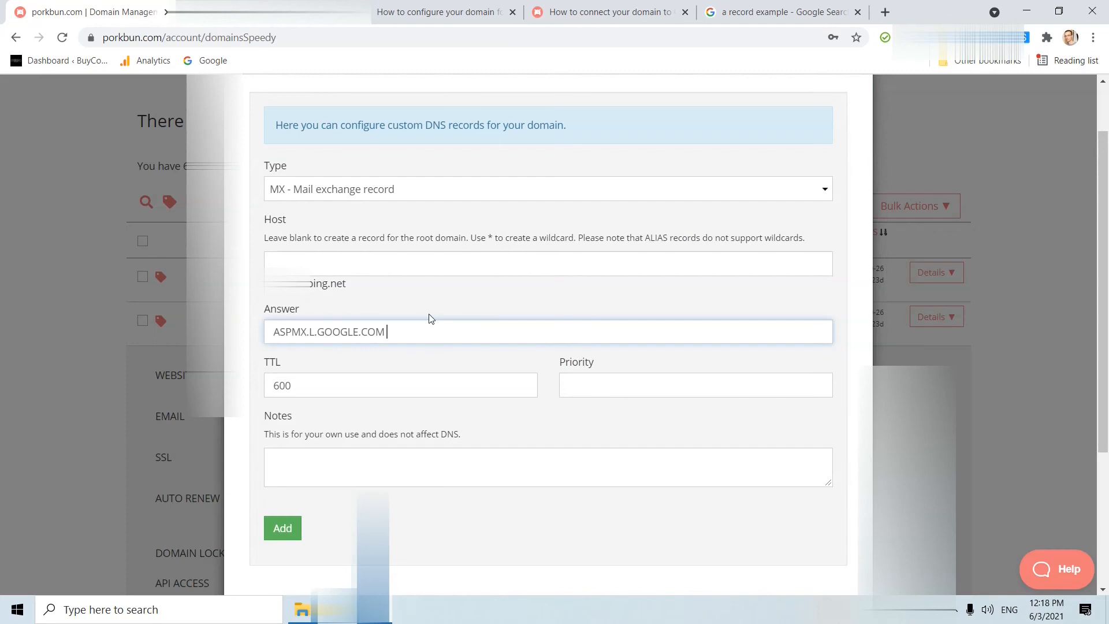
{"action": "scroll", "scroll_direction": "down", "scroll_amount": 3}
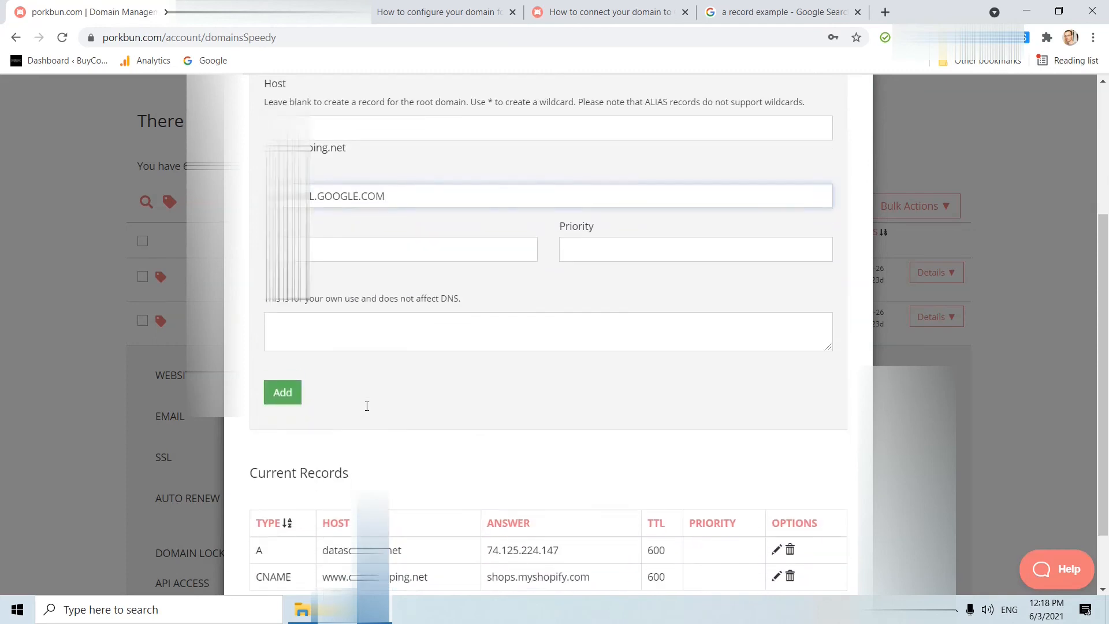
{"action": "left_click", "coordinate": [281, 391]}
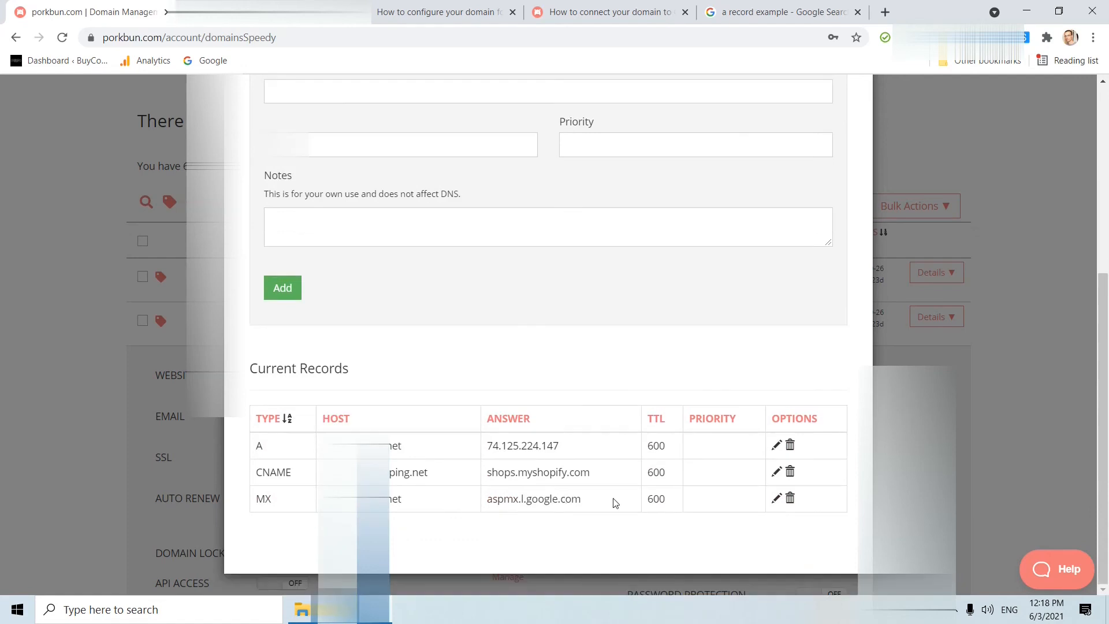
{"action": "mouse_move", "coordinate": [620, 503]}
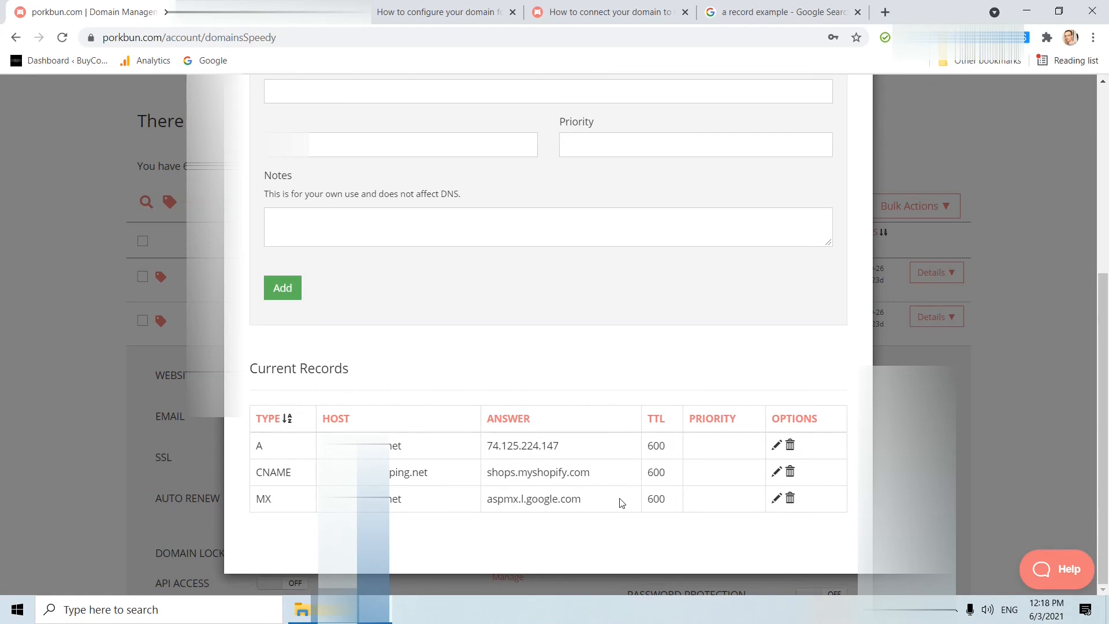
{"action": "mouse_move", "coordinate": [598, 515]}
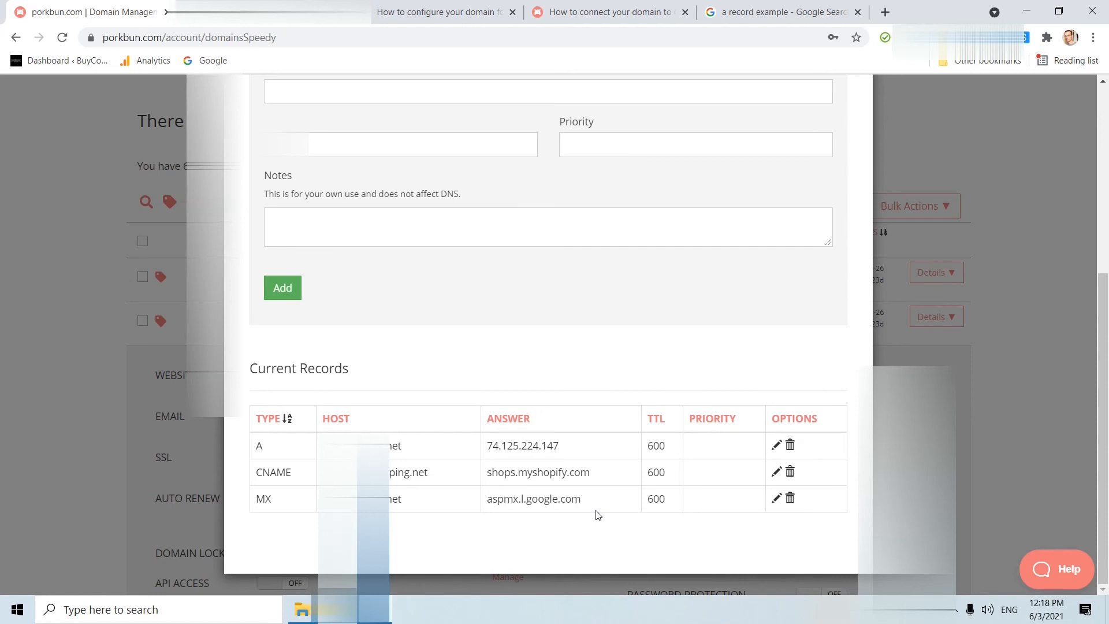
{"action": "mouse_move", "coordinate": [645, 377]}
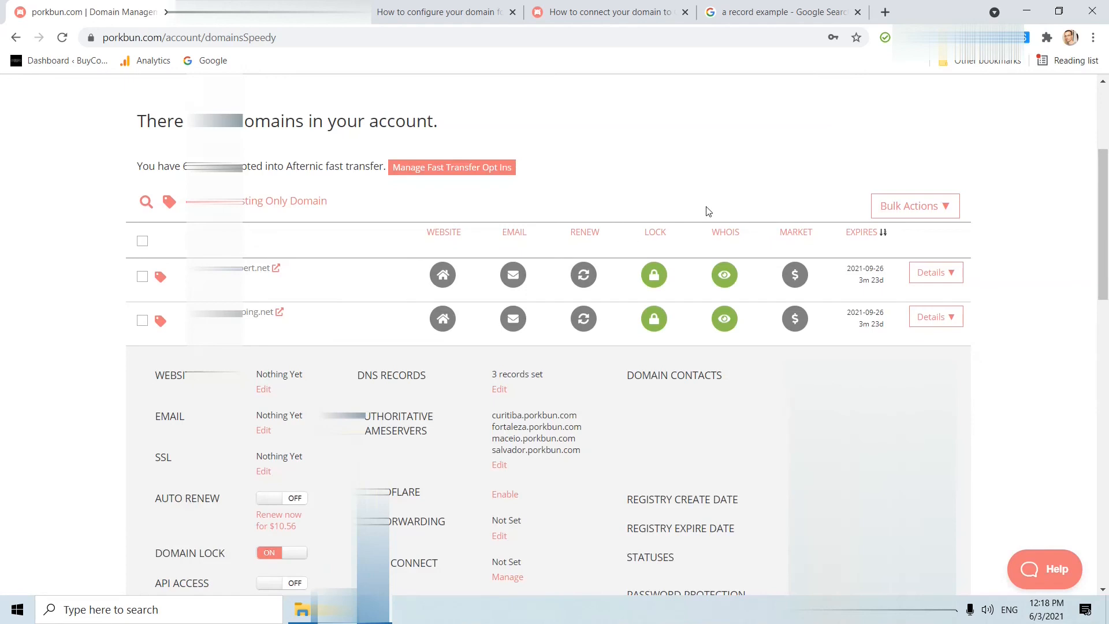
{"action": "mouse_move", "coordinate": [775, 201]}
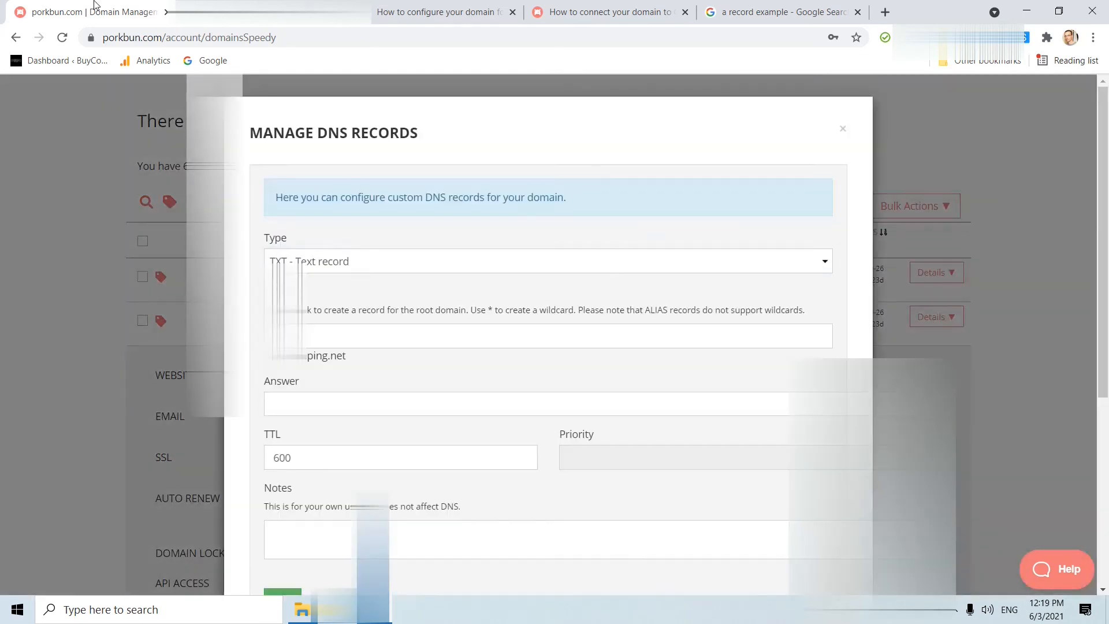
Step: Enter fb88443151fd987b022b2784f1621ed6 as the root-domain TXT record's answer
{"action": "left_click", "coordinate": [548, 261]}
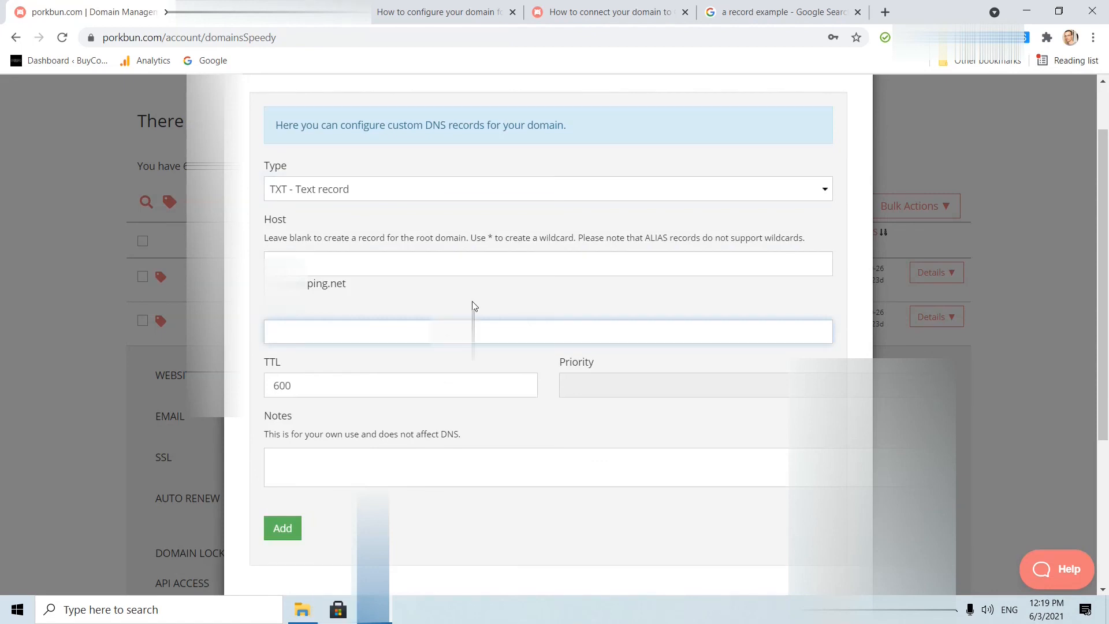
{"action": "type", "text": "fb88443151fd987b022b2784f1621ed6"}
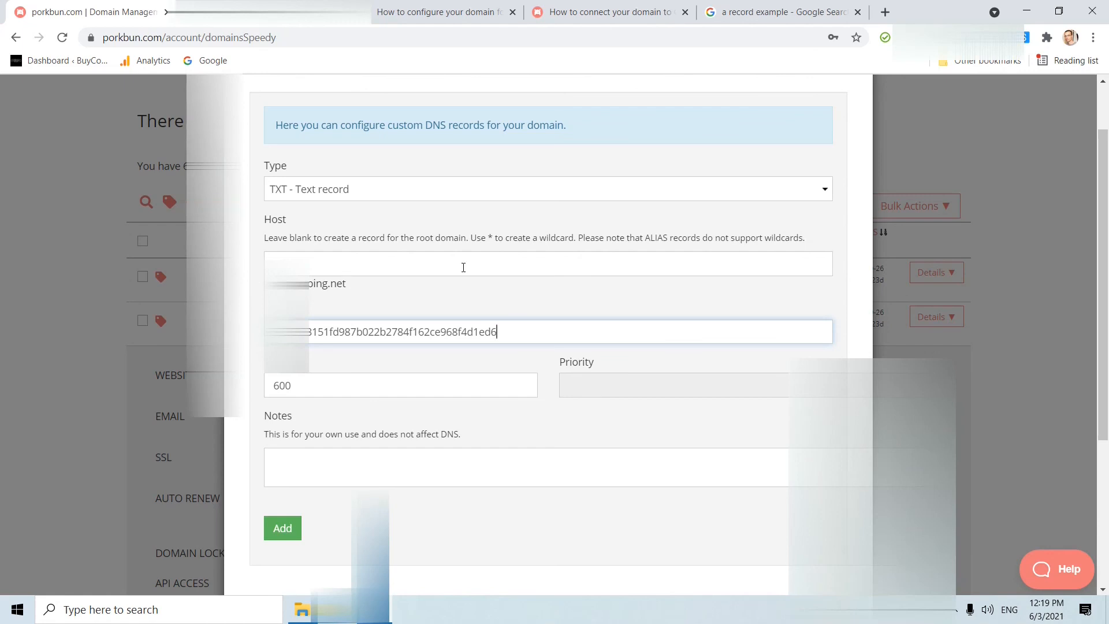
{"action": "mouse_move", "coordinate": [533, 291]}
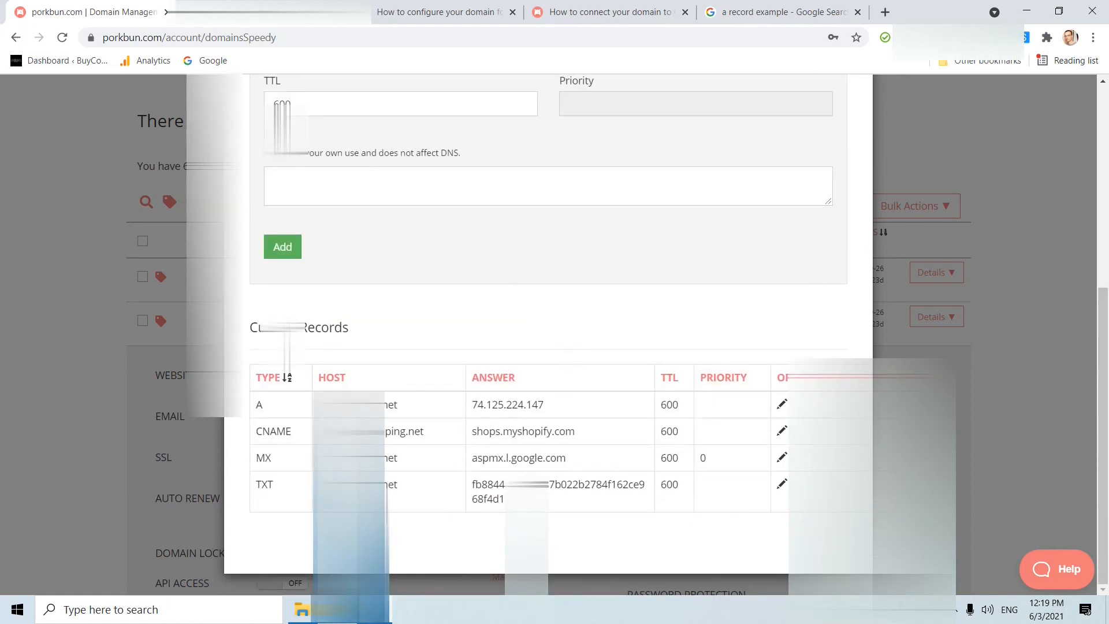
{"action": "mouse_move", "coordinate": [560, 503]}
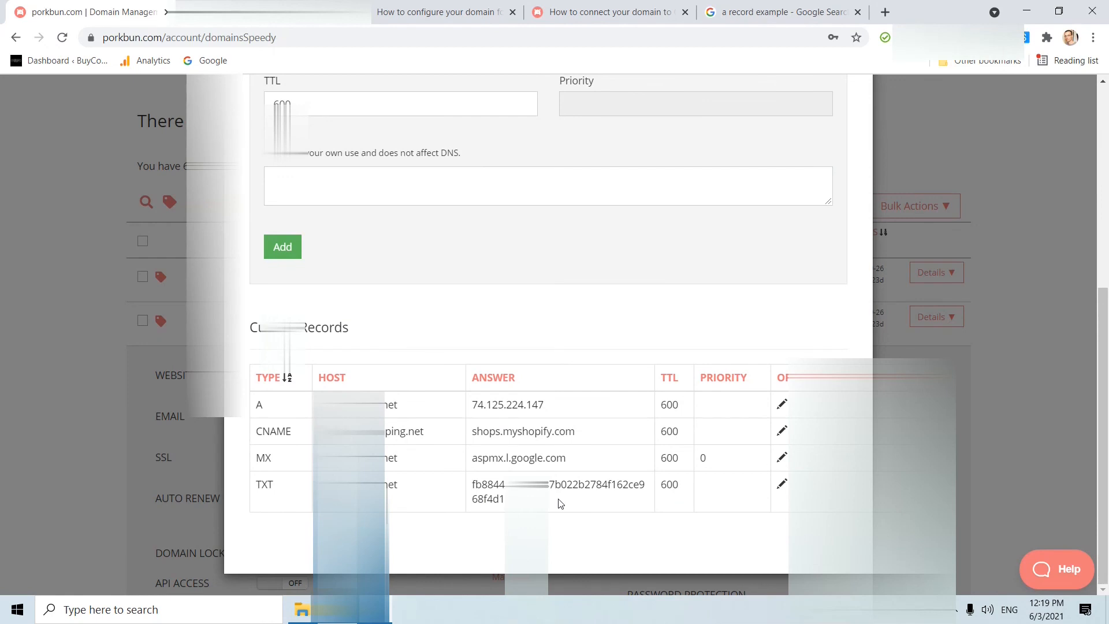